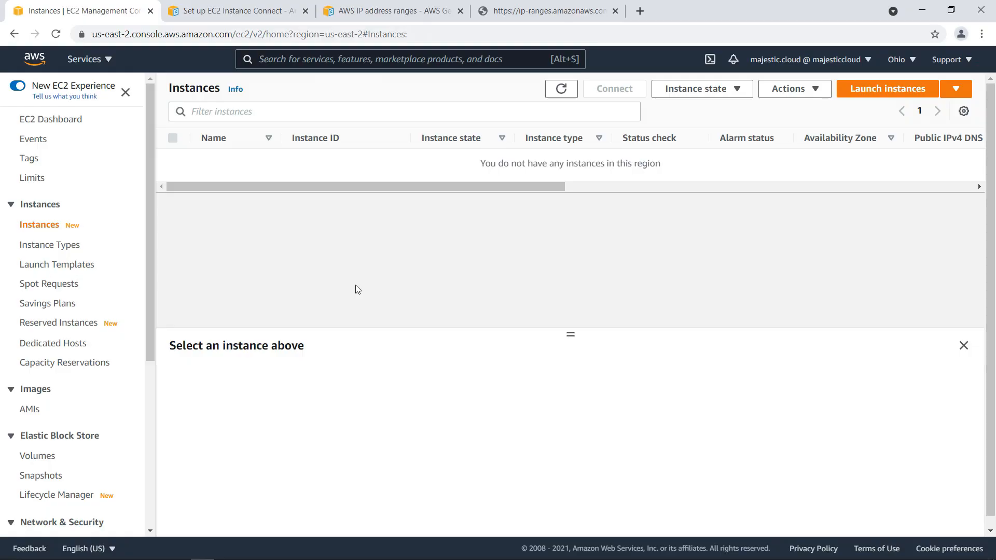
{"action": "mouse_move", "coordinate": [374, 264]}
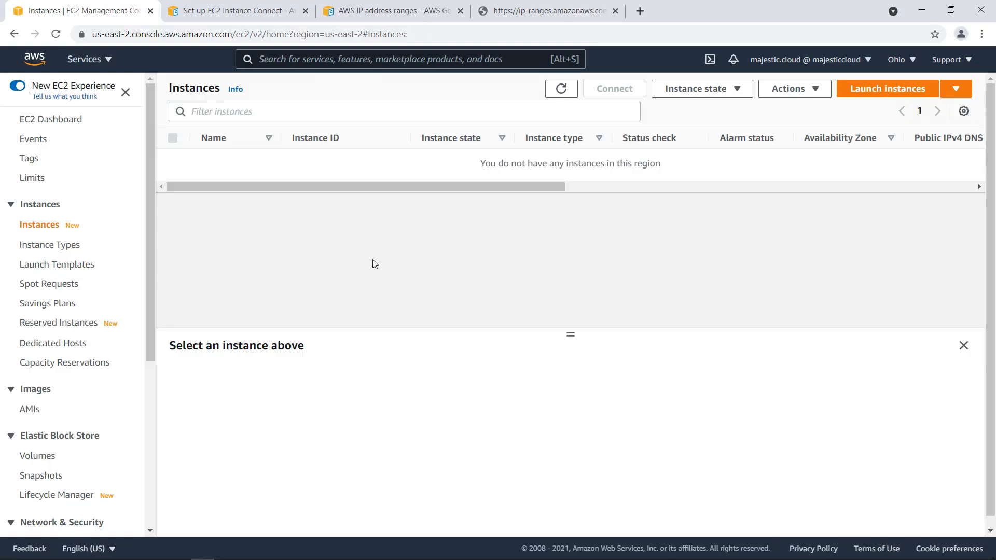
{"action": "mouse_move", "coordinate": [830, 104]}
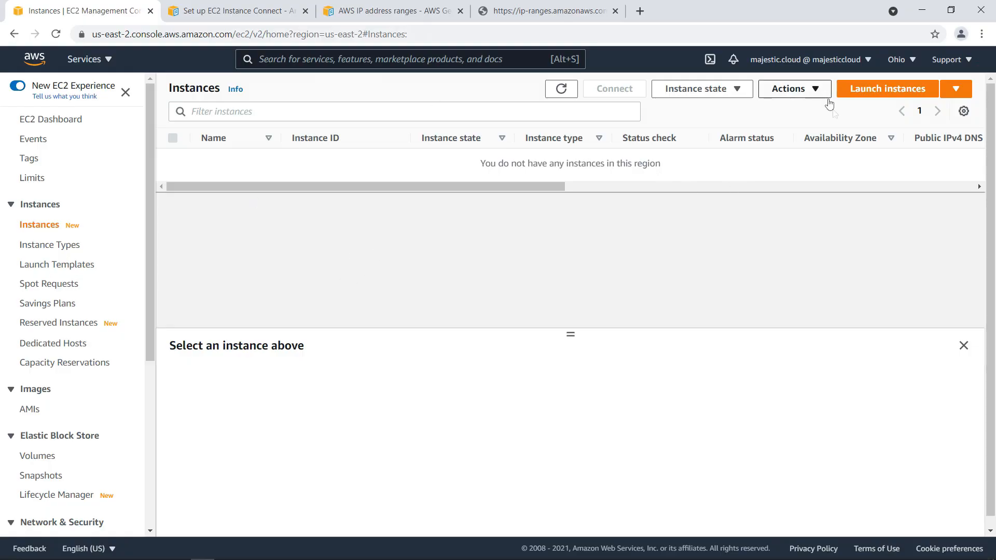
- Start the instance launch wizard from the empty Ohio Instances list
{"action": "left_click", "coordinate": [887, 88]}
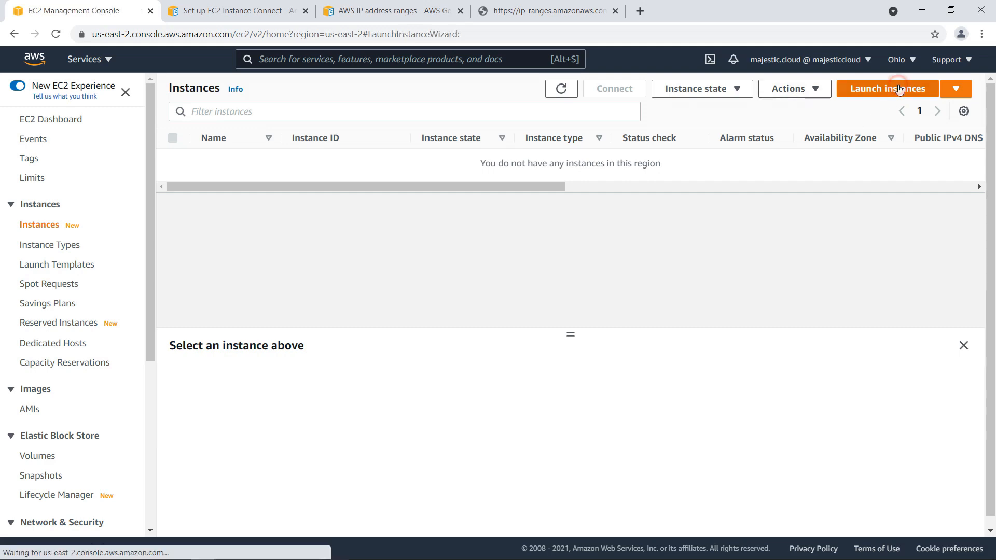
- Pick the Amazon Linux 2 AMI and keep the default instance type, details and 8 GiB storage
{"action": "left_click", "coordinate": [887, 88]}
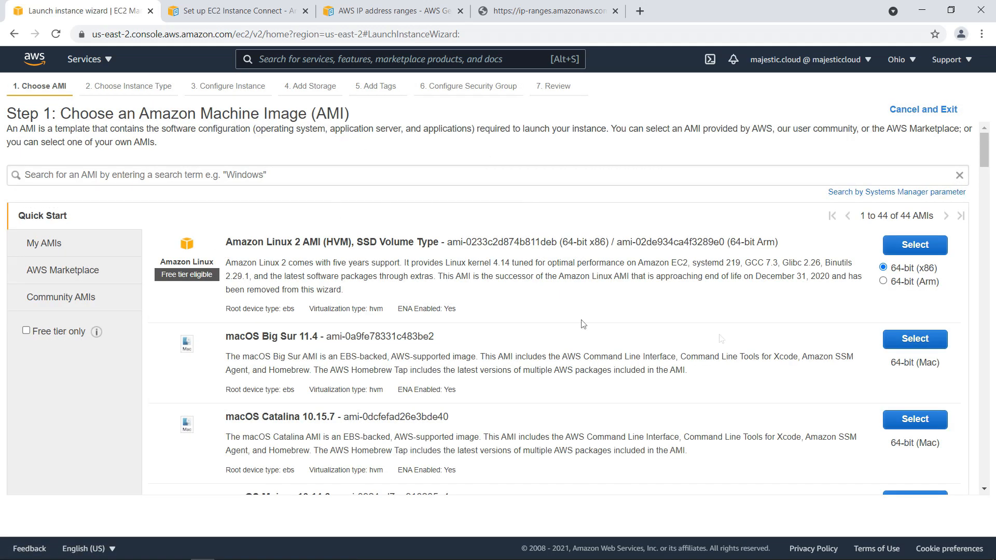
{"action": "mouse_move", "coordinate": [710, 288]}
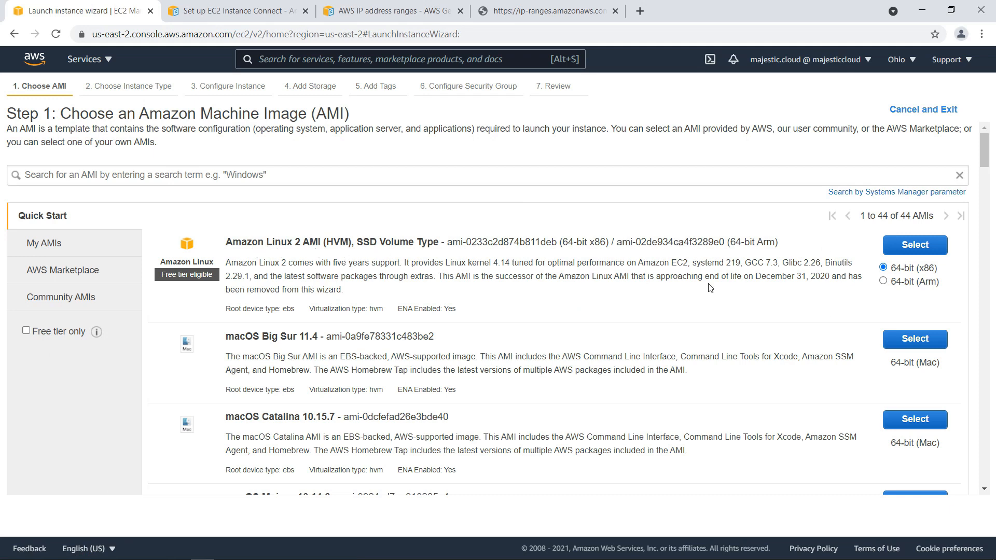
{"action": "left_click", "coordinate": [914, 245]}
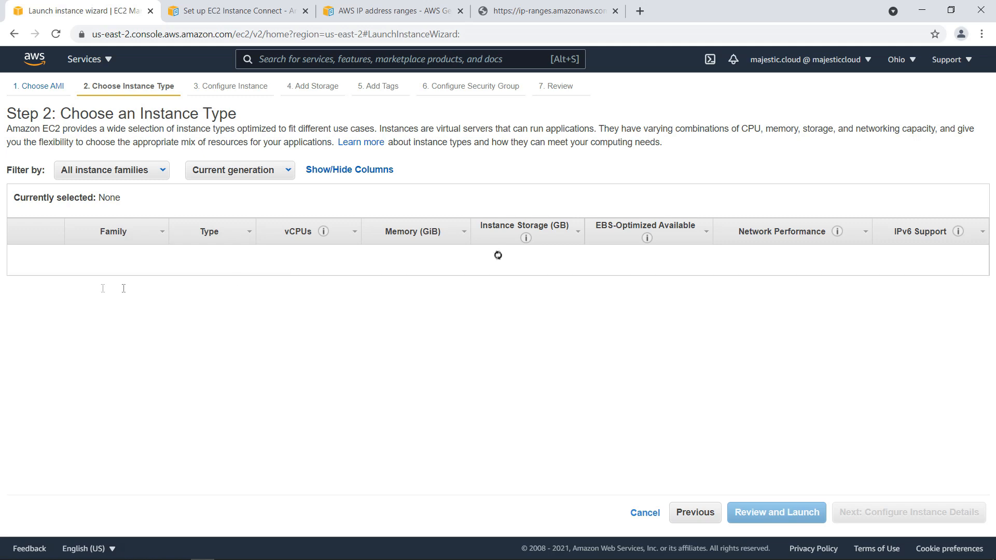
{"action": "left_click", "coordinate": [19, 287]}
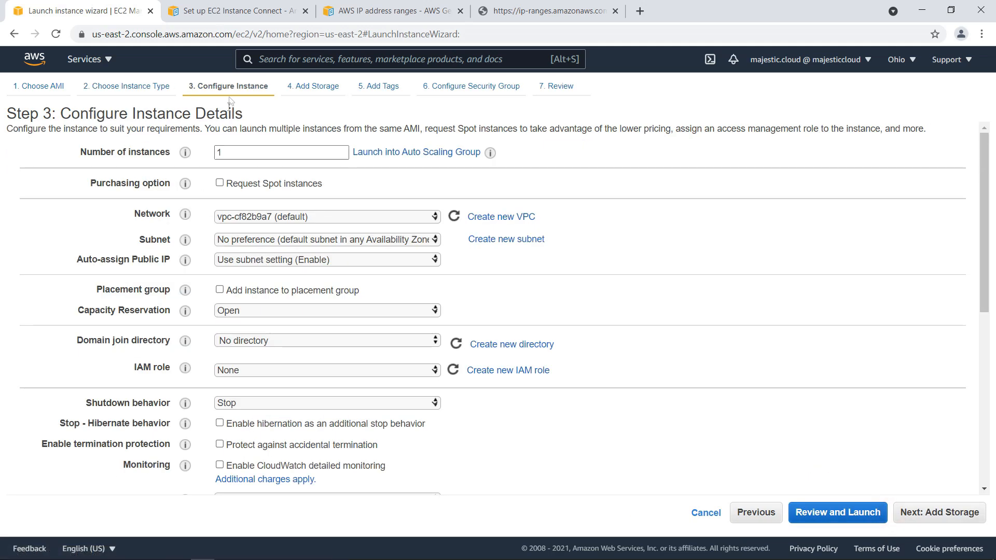
{"action": "mouse_move", "coordinate": [968, 530]}
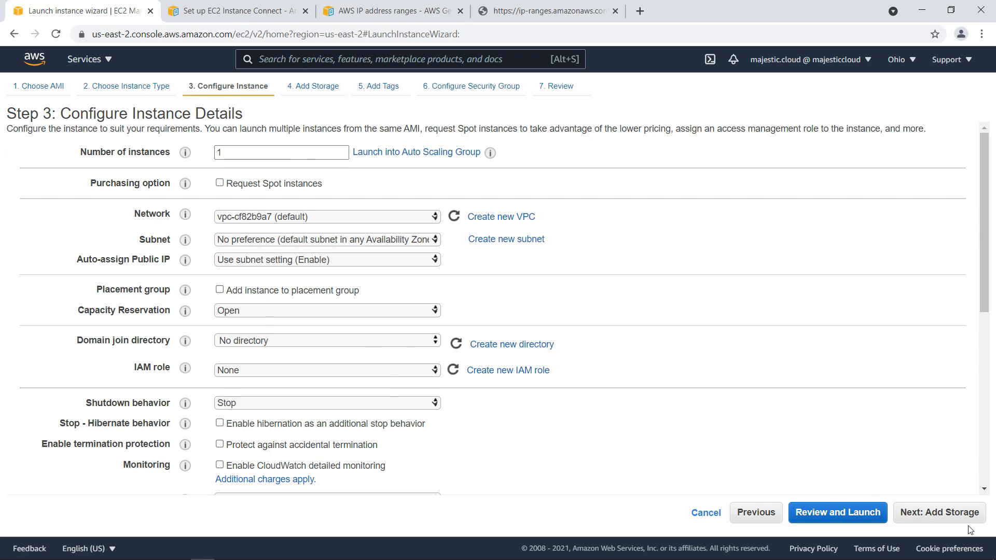
{"action": "left_click", "coordinate": [939, 513]}
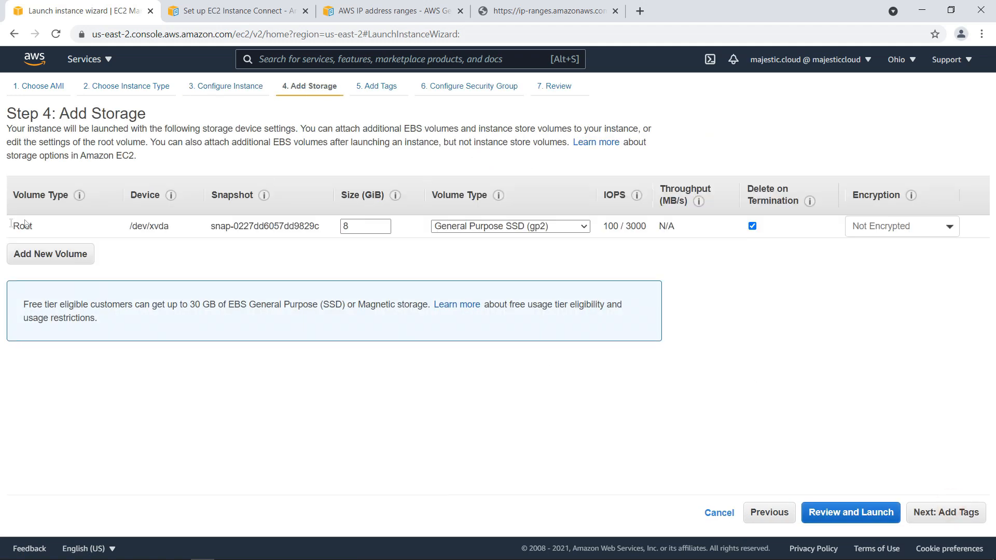
{"action": "mouse_move", "coordinate": [945, 513]}
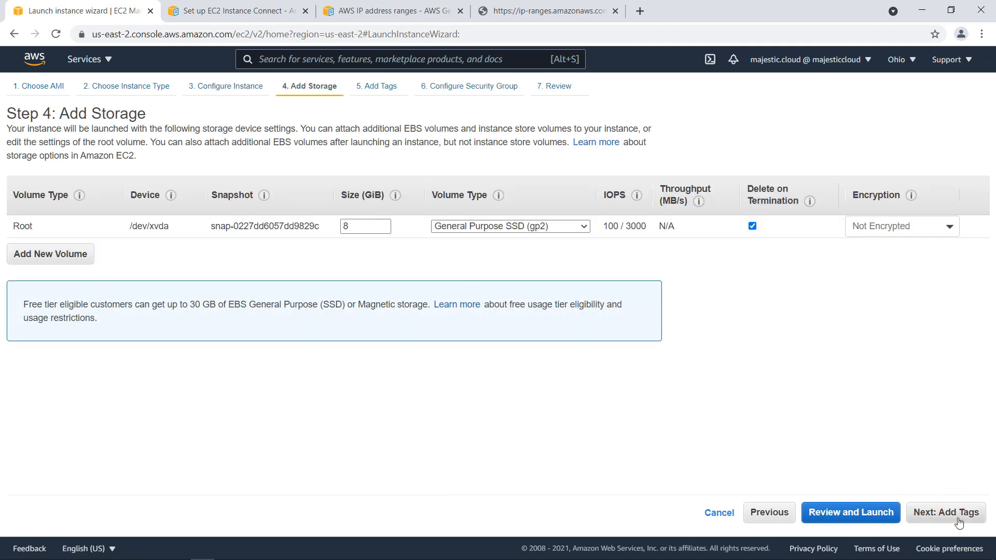
{"action": "left_click", "coordinate": [946, 512]}
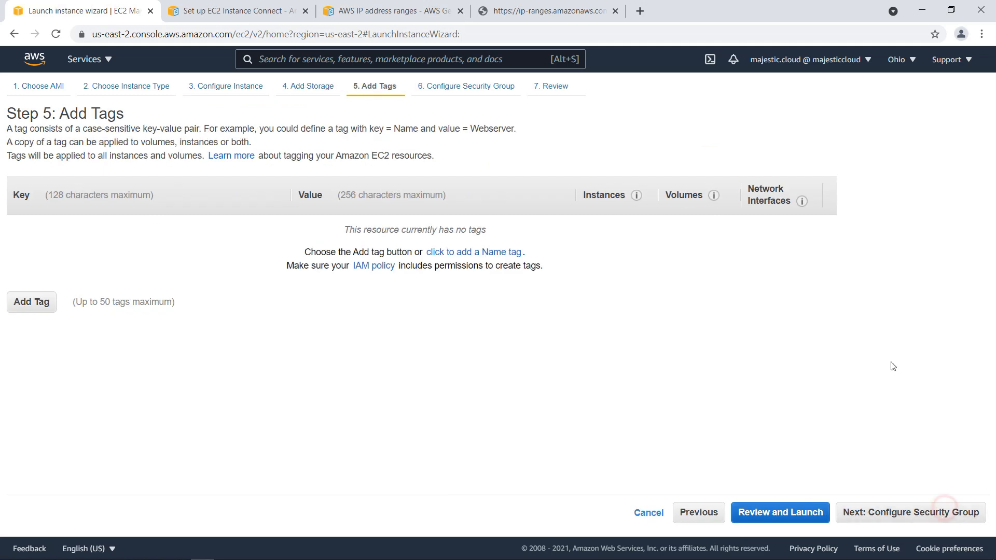
- Create security group ec2instanceconnectdemo with SSH limited to My IP, then open the launch review
{"action": "left_click", "coordinate": [909, 512]}
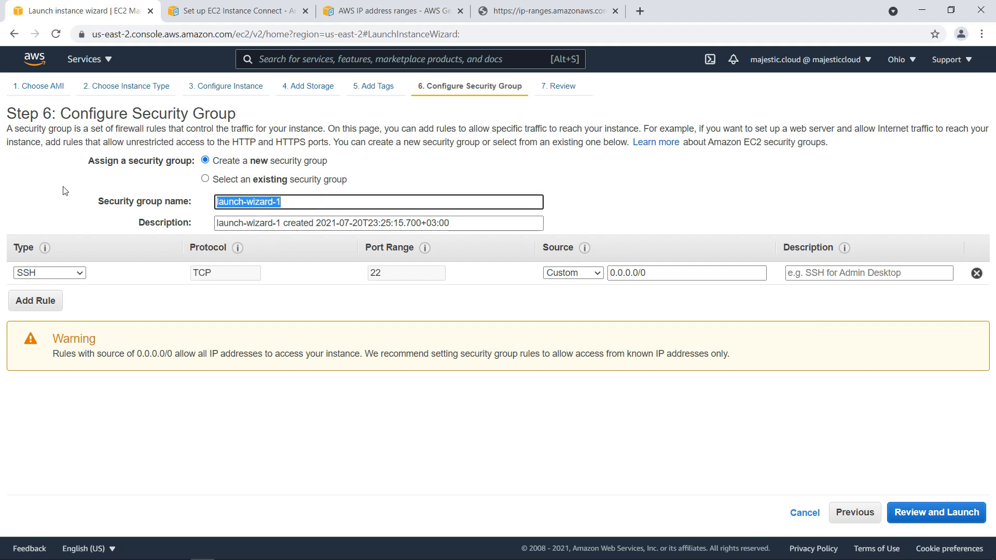
{"action": "type", "text": "ec2instanceconnect"}
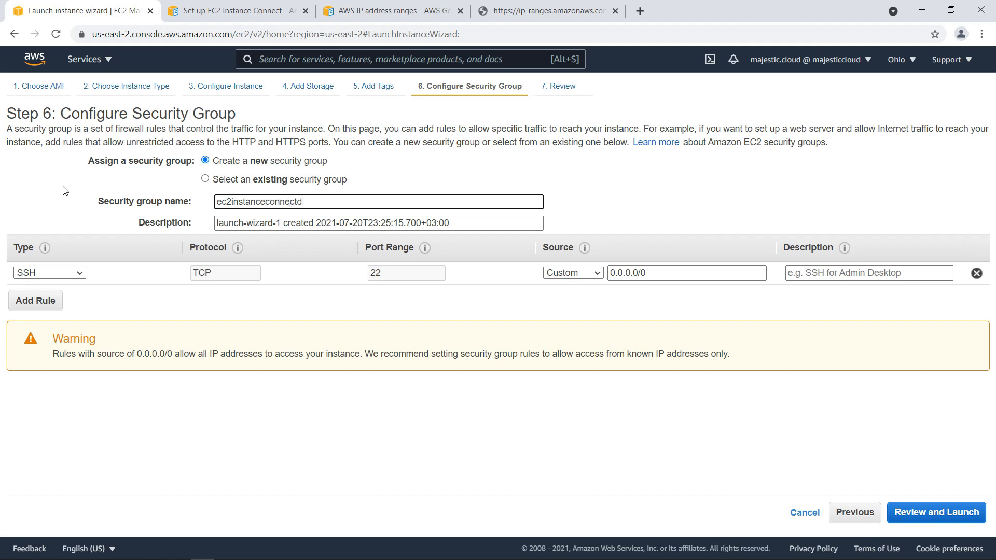
{"action": "type", "text": "demo"}
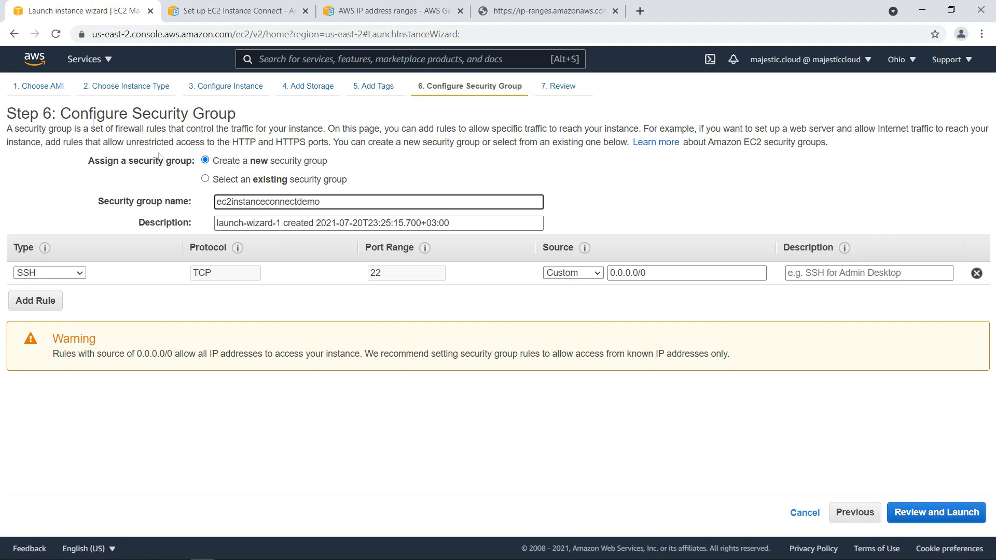
{"action": "mouse_move", "coordinate": [93, 277]}
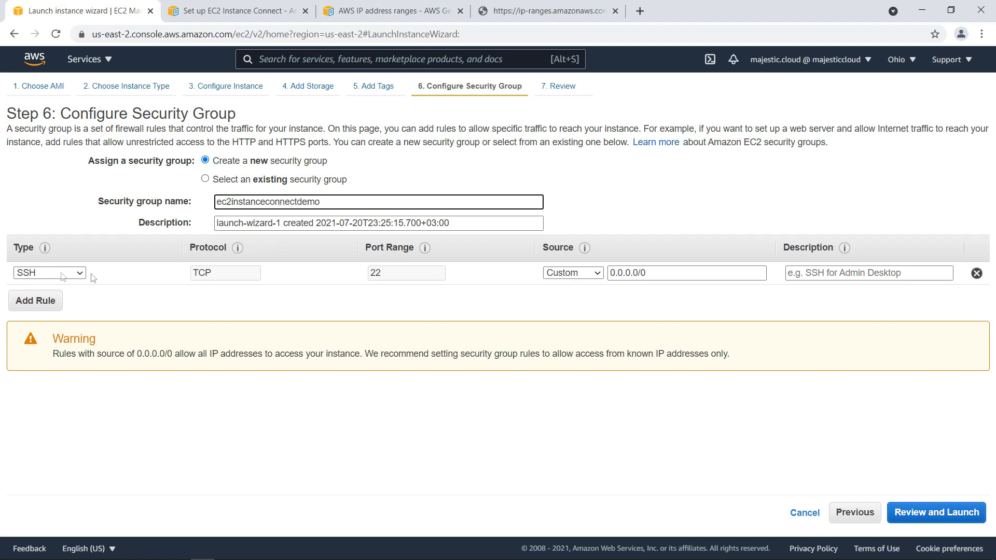
{"action": "left_click", "coordinate": [379, 202]}
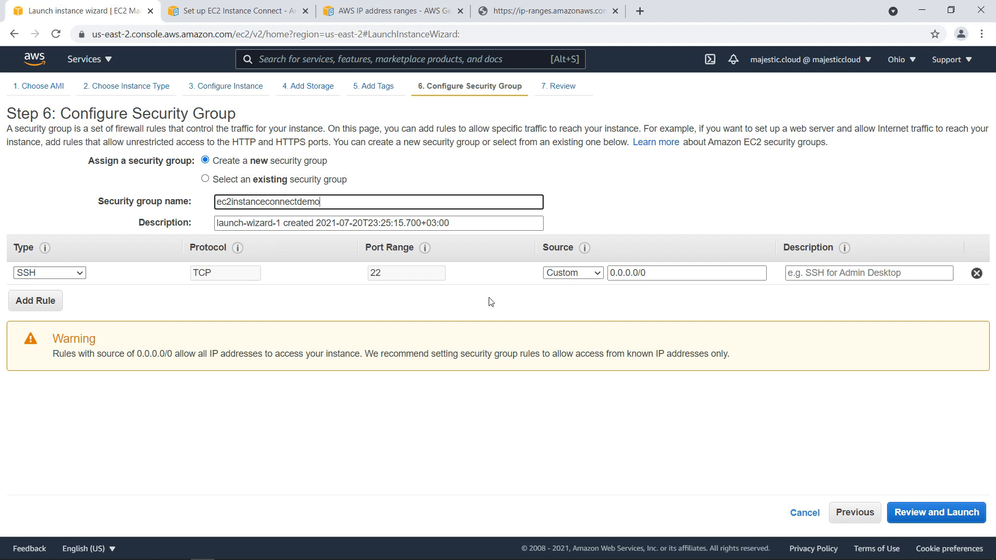
{"action": "left_click", "coordinate": [572, 273]}
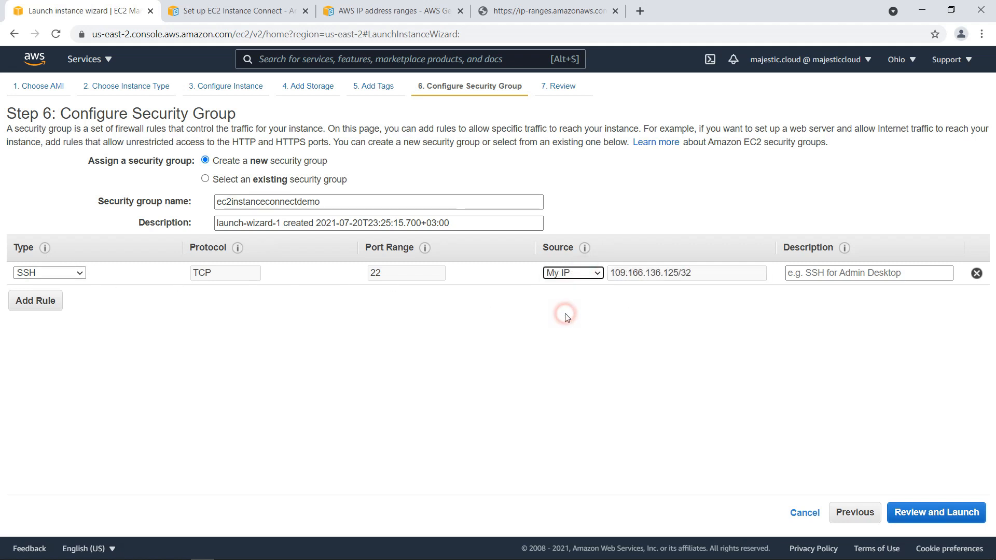
{"action": "mouse_move", "coordinate": [607, 270]}
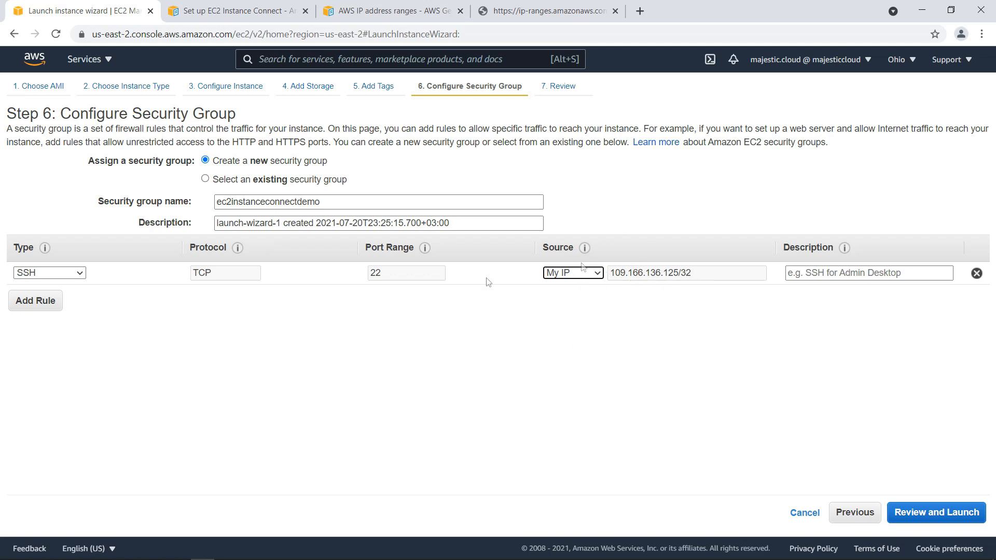
{"action": "left_click", "coordinate": [935, 513]}
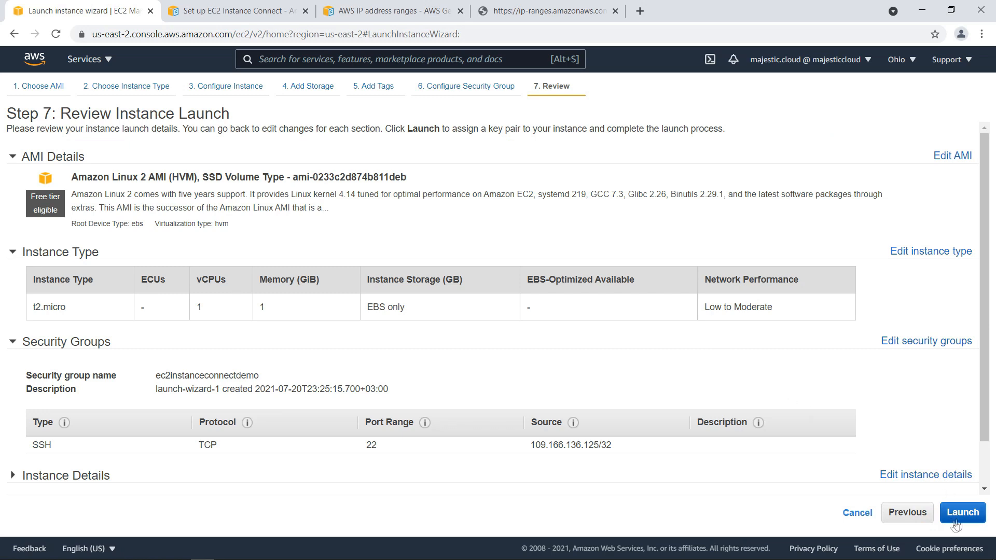
- Launch the instance without a key pair, acknowledging access only through EC2 Instance Connect
{"action": "left_click", "coordinate": [962, 512]}
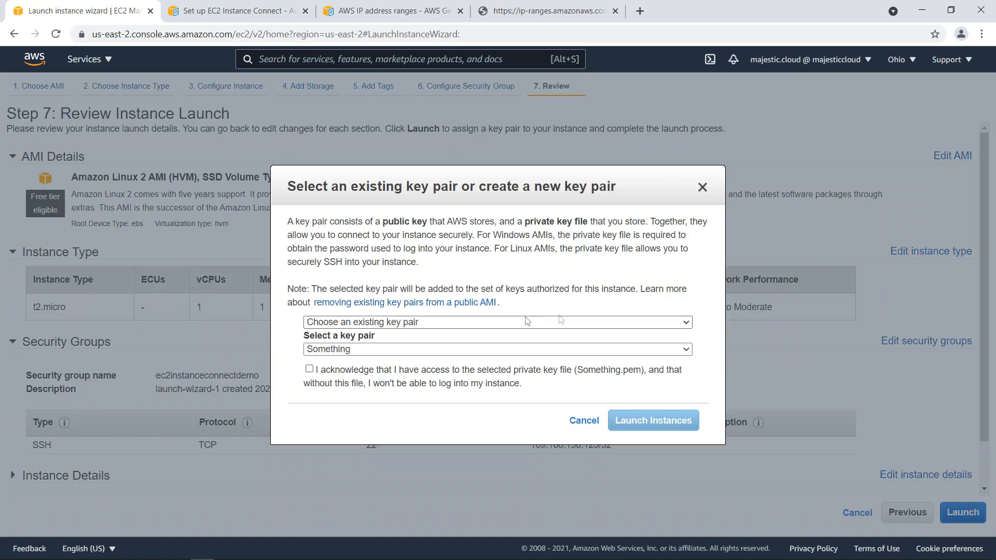
{"action": "left_click", "coordinate": [497, 322]}
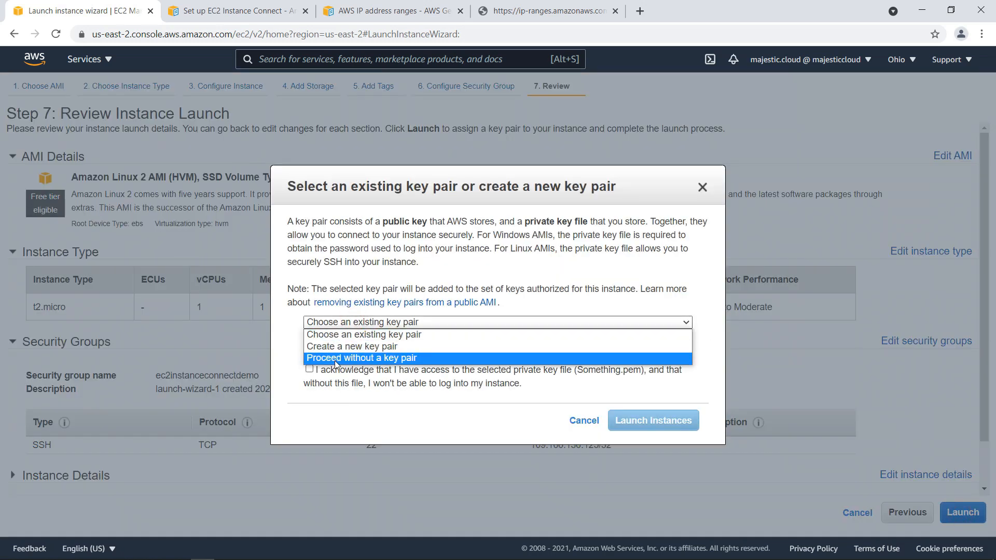
{"action": "left_click", "coordinate": [361, 357]}
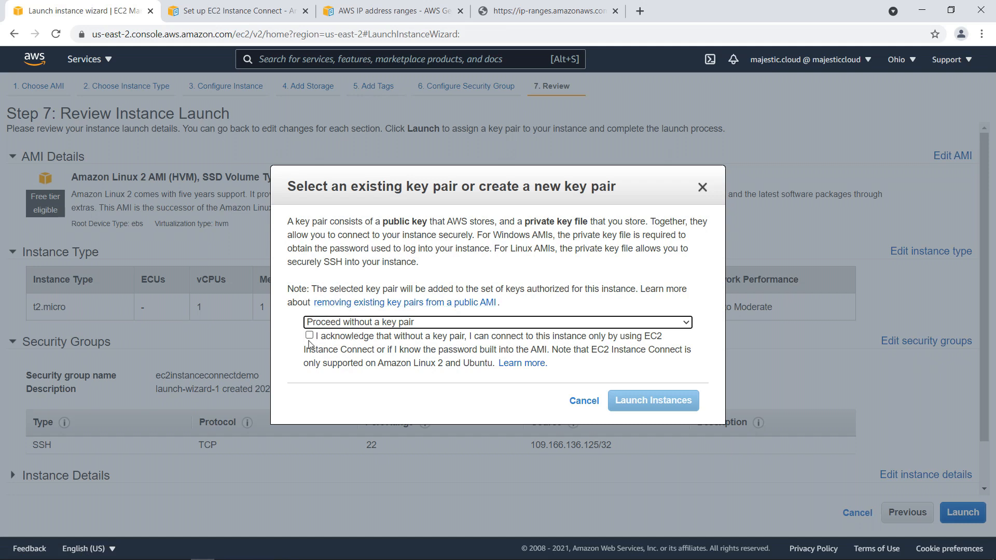
{"action": "left_click", "coordinate": [309, 335]}
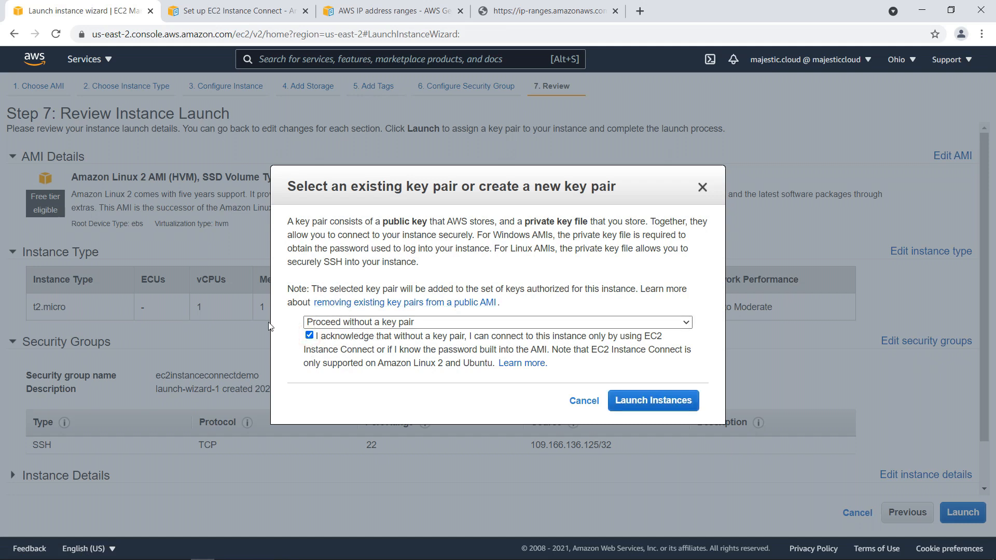
{"action": "left_click", "coordinate": [652, 400]}
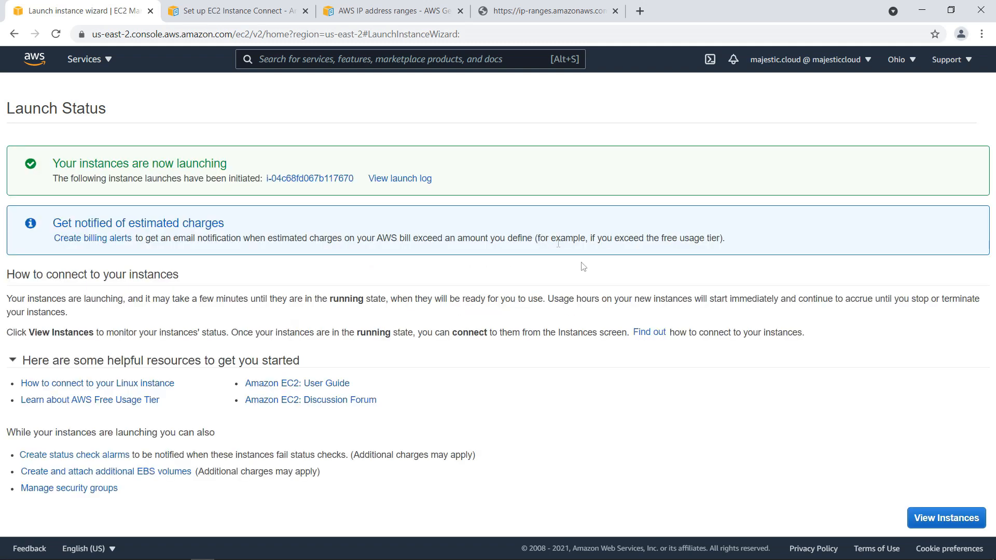
- Select running instance i-04c68fd067b117670 and review its details, including public IP 3.22.208.187
{"action": "left_click", "coordinate": [946, 518]}
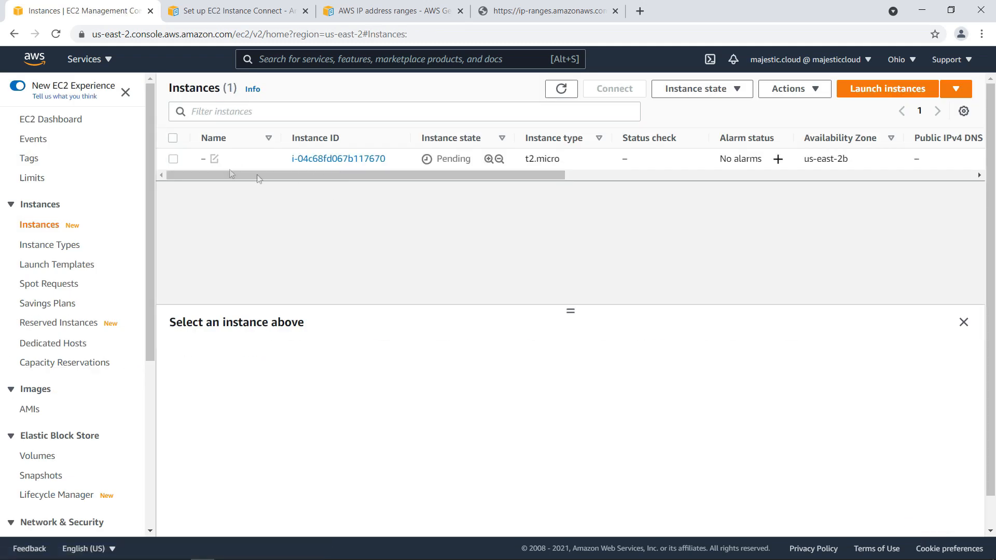
{"action": "left_click", "coordinate": [173, 159]}
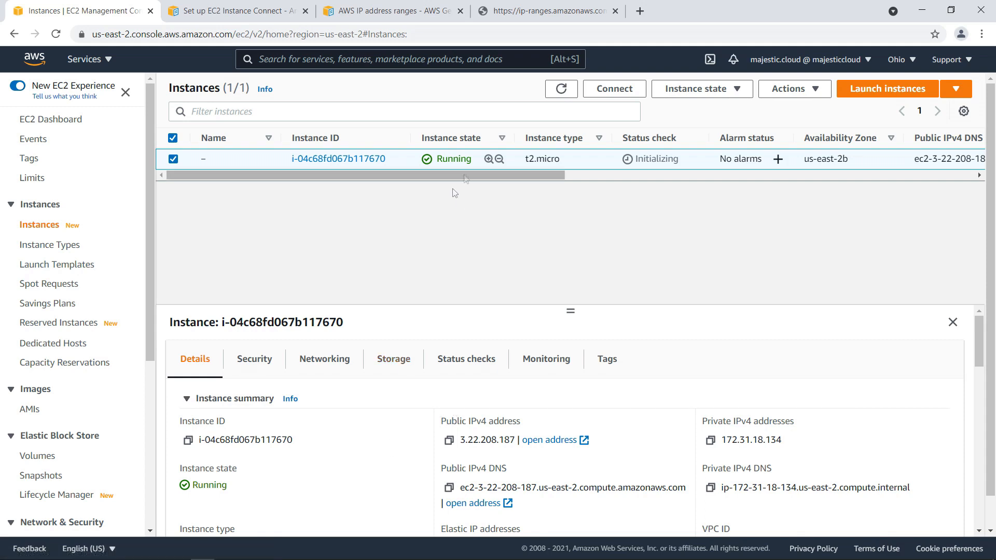
{"action": "scroll", "scroll_direction": "down", "scroll_amount": 3}
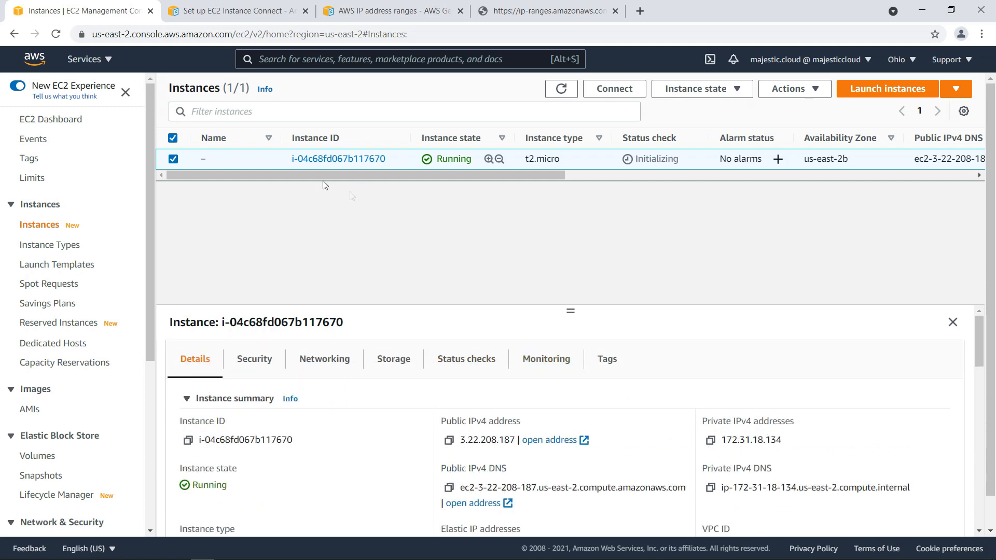
{"action": "mouse_move", "coordinate": [300, 253]}
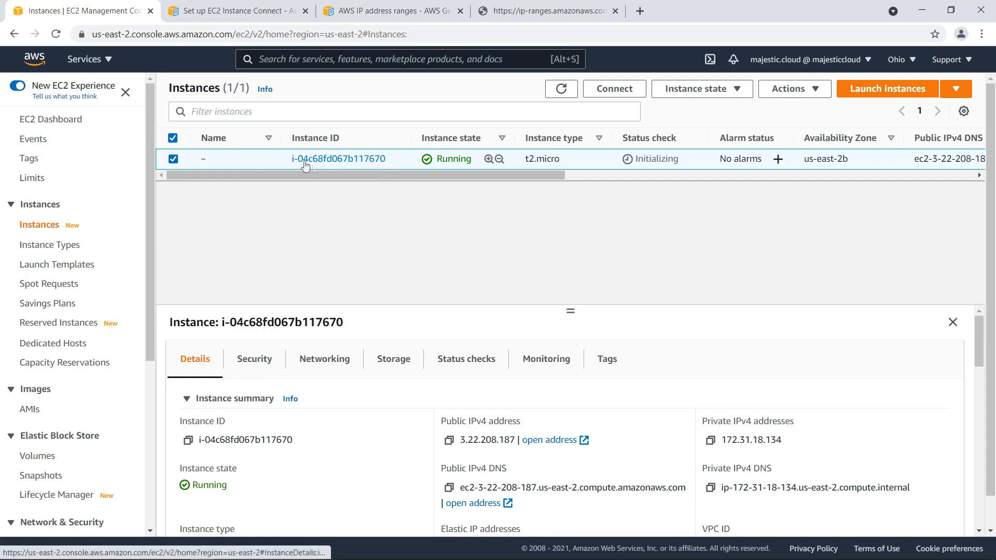
{"action": "scroll", "scroll_direction": "down", "scroll_amount": 3}
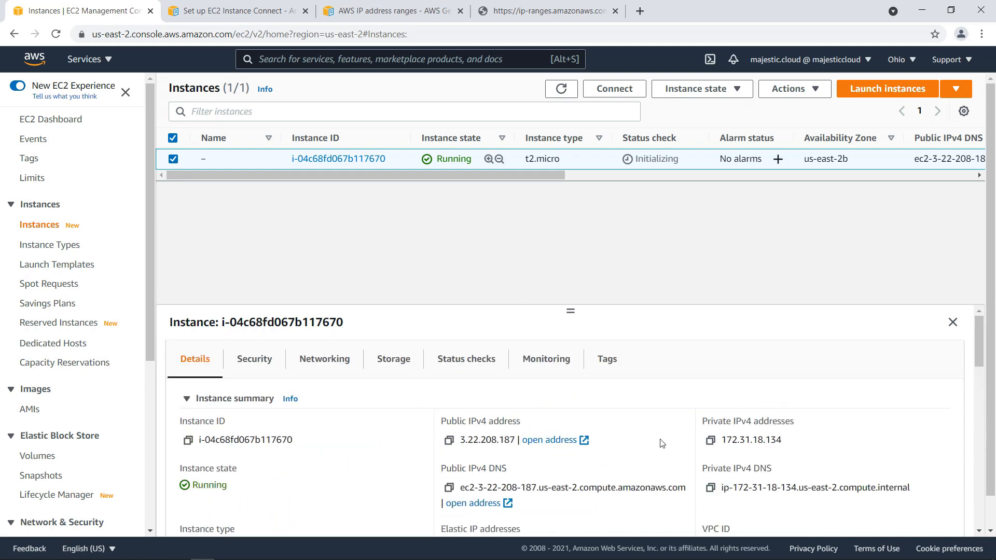
{"action": "mouse_move", "coordinate": [572, 254]}
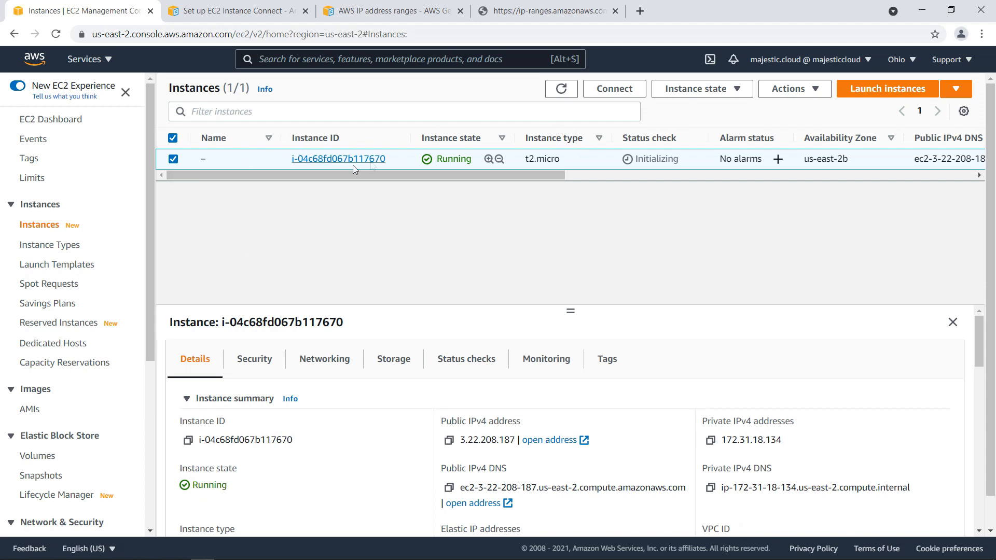
{"action": "mouse_move", "coordinate": [307, 195]}
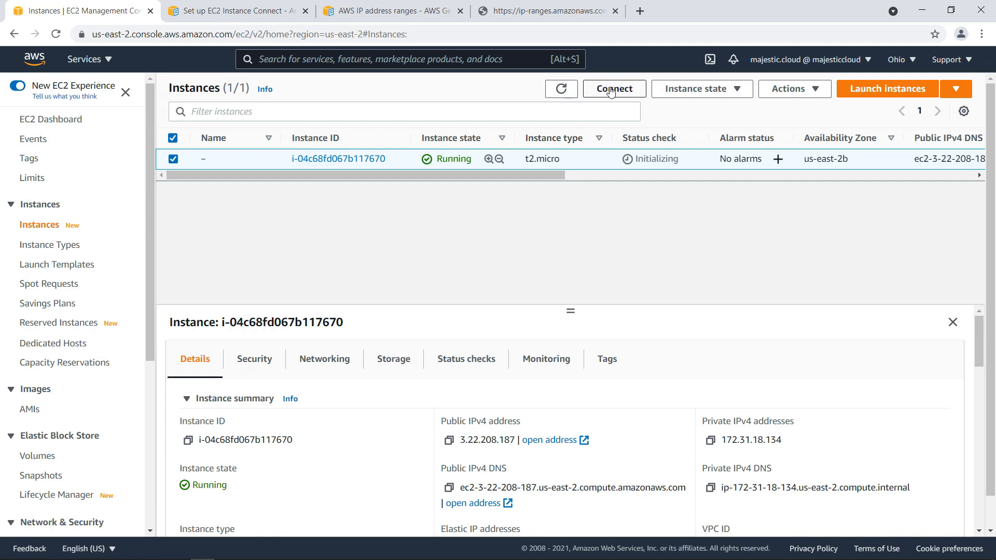
- Choose EC2 Instance Connect on the connect page after viewing Session Manager, with user name ec2-user
{"action": "left_click", "coordinate": [613, 88]}
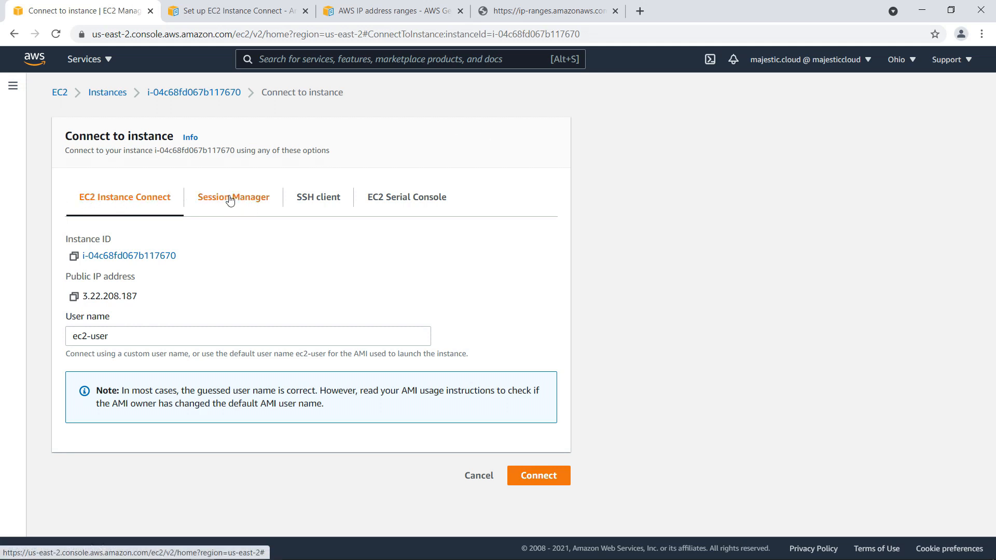
{"action": "left_click", "coordinate": [233, 197]}
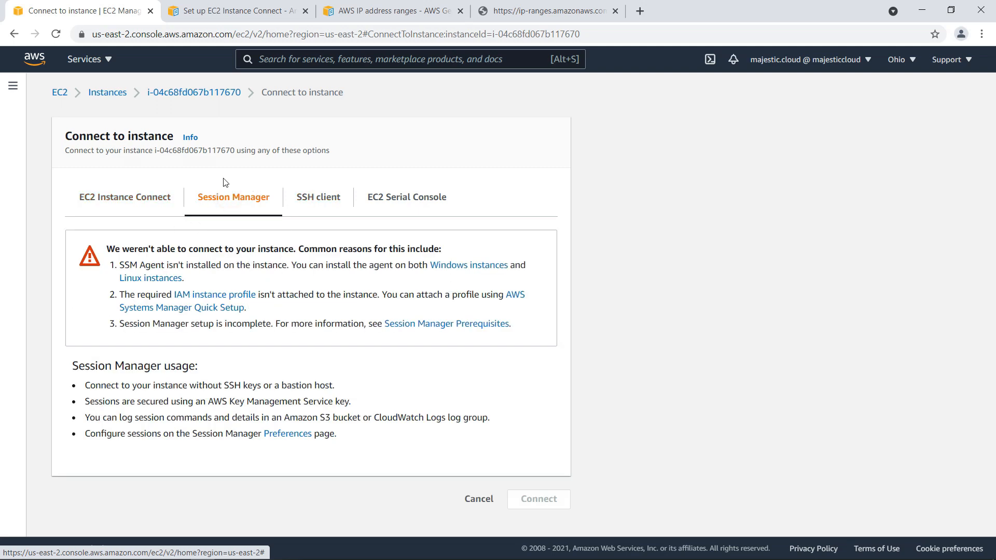
{"action": "mouse_move", "coordinate": [116, 222]}
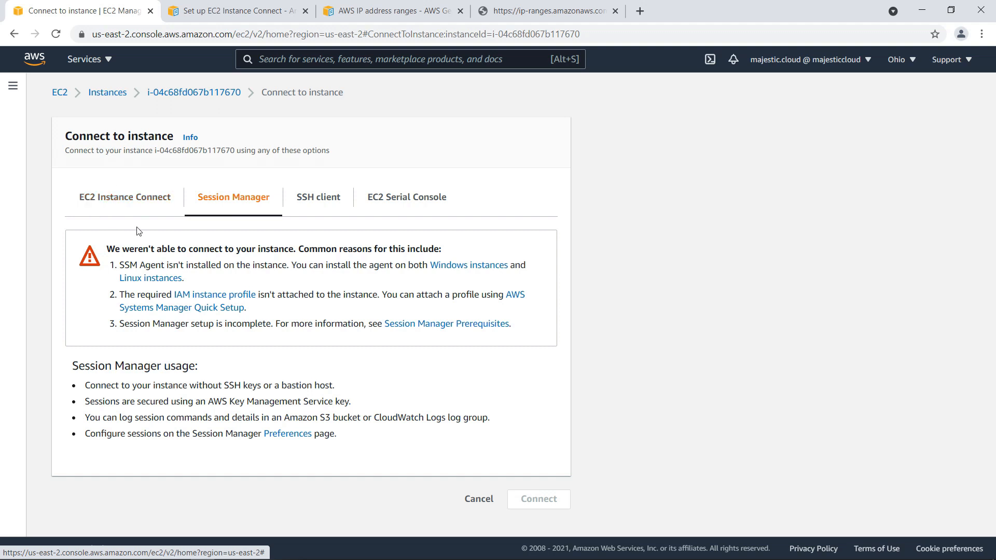
{"action": "left_click", "coordinate": [124, 197]}
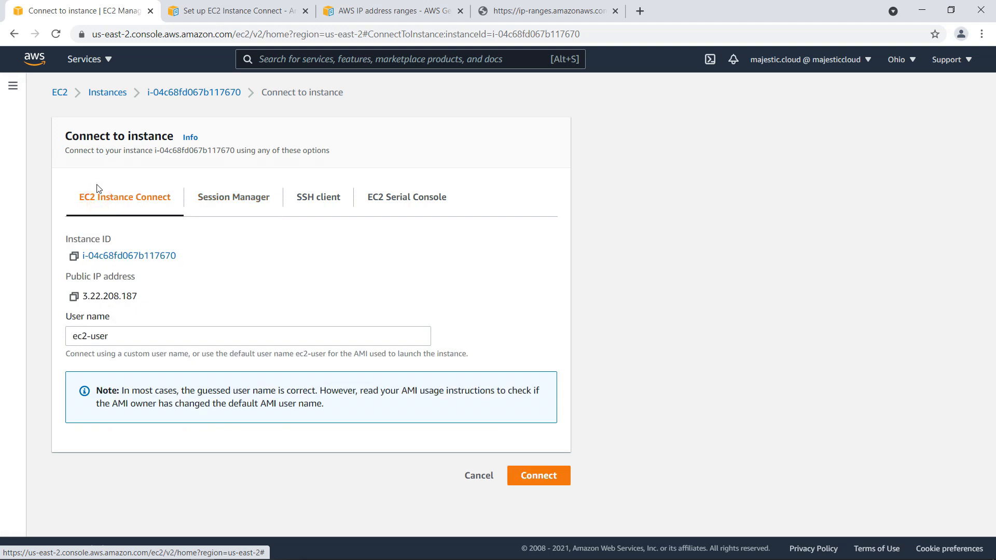
{"action": "left_click", "coordinate": [248, 336]}
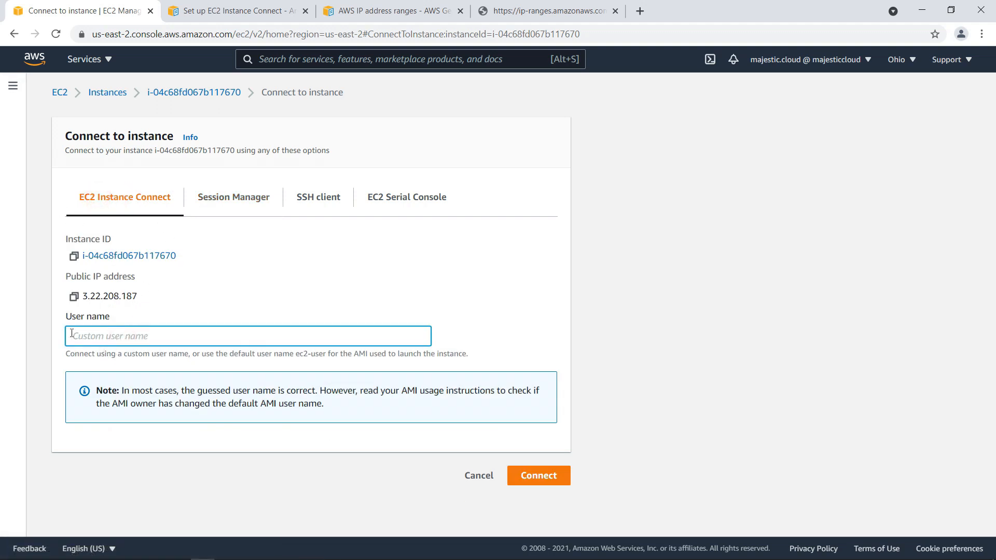
{"action": "type", "text": "ec2-user"}
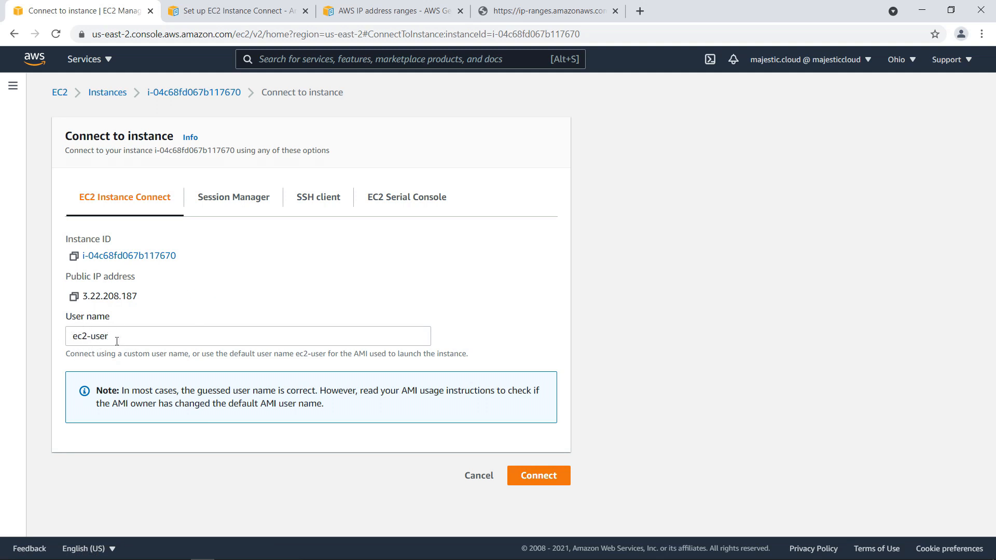
{"action": "mouse_move", "coordinate": [118, 328]}
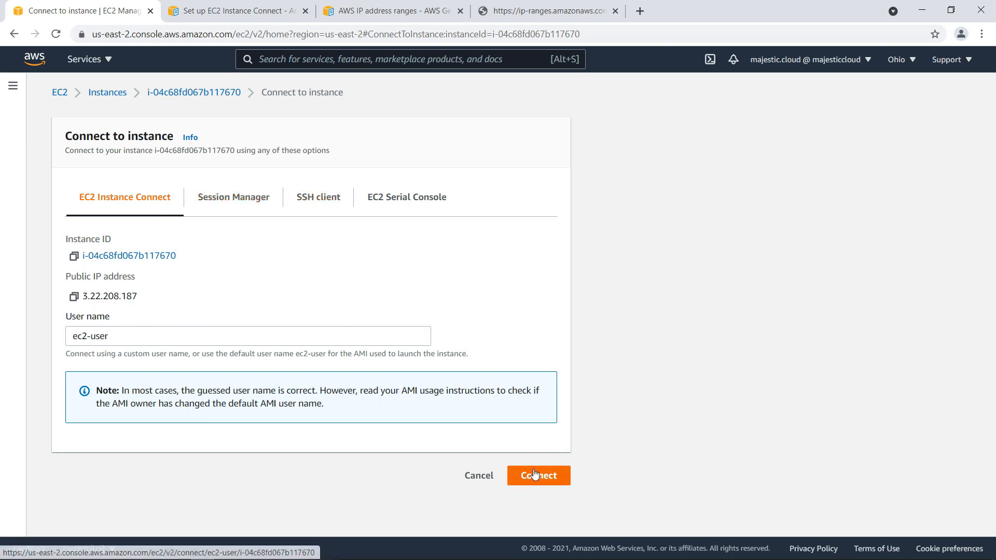
- Connect as ec2-user, see the connection-problem error, and go back to the EC2 console tab
{"action": "left_click", "coordinate": [538, 476]}
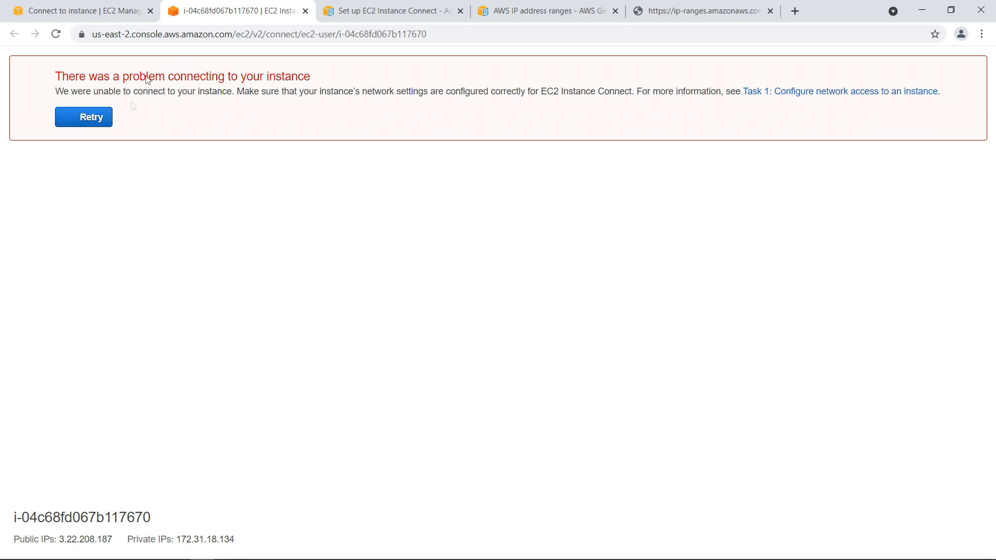
{"action": "mouse_move", "coordinate": [120, 59]}
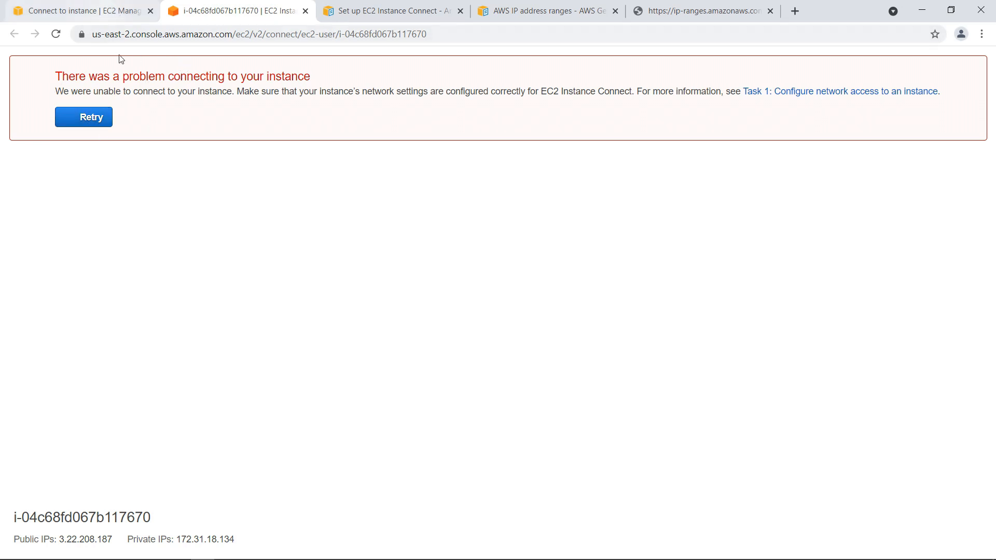
{"action": "mouse_move", "coordinate": [76, 10]}
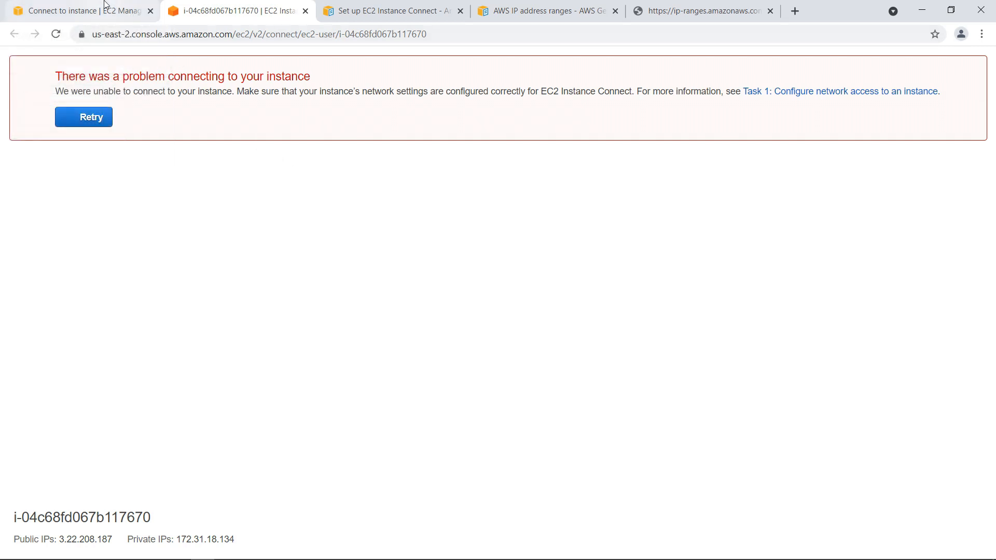
{"action": "left_click", "coordinate": [83, 117]}
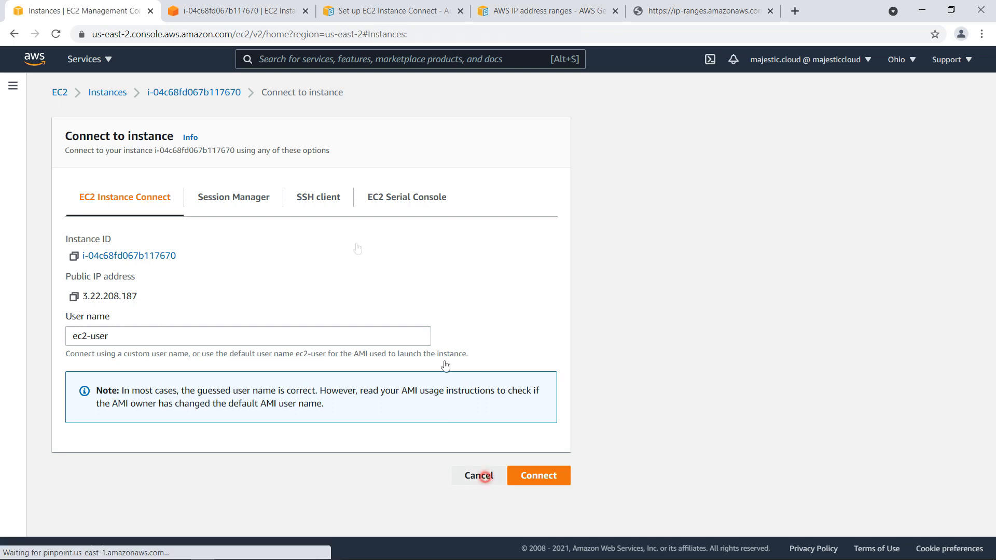
{"action": "left_click", "coordinate": [477, 476]}
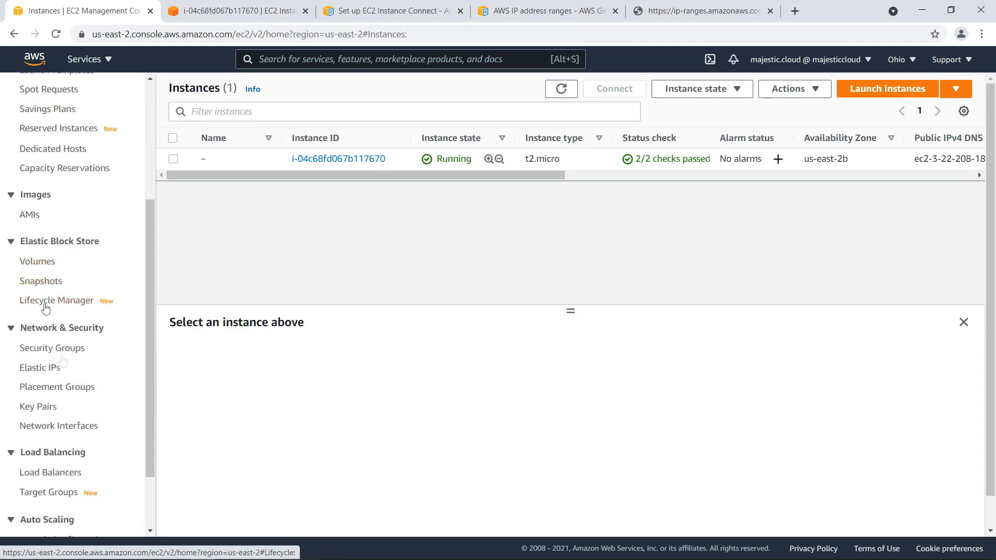
{"action": "left_click", "coordinate": [52, 347]}
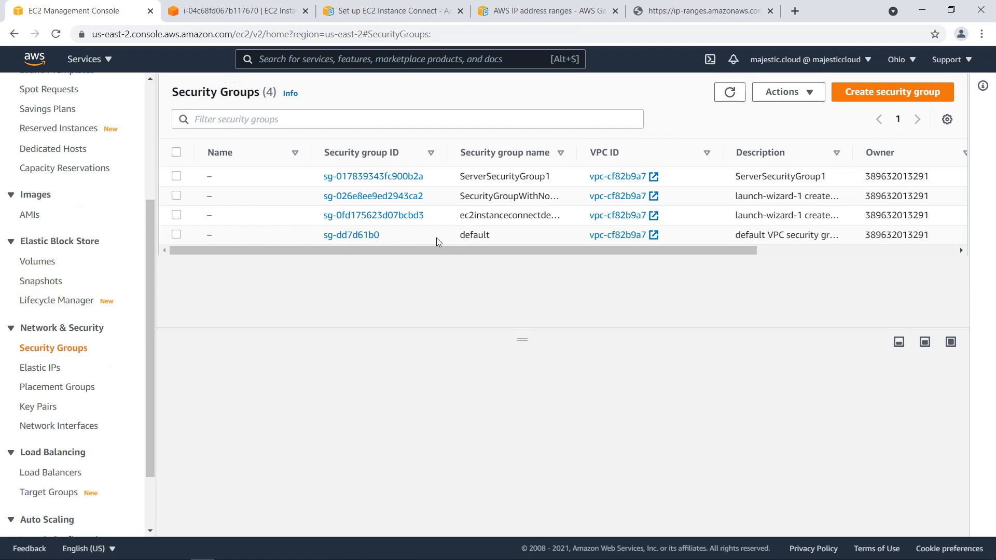
{"action": "left_click", "coordinate": [176, 215]}
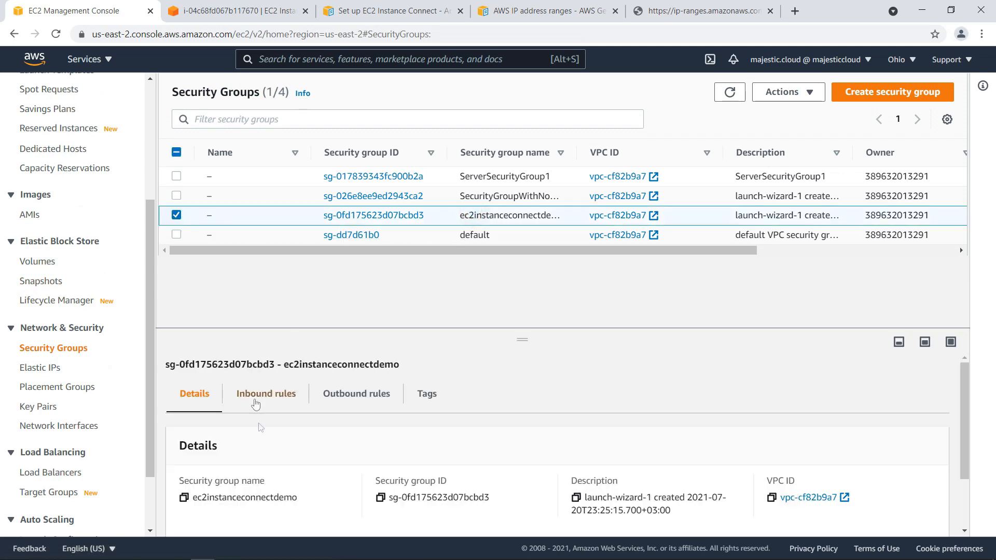
{"action": "left_click", "coordinate": [266, 394]}
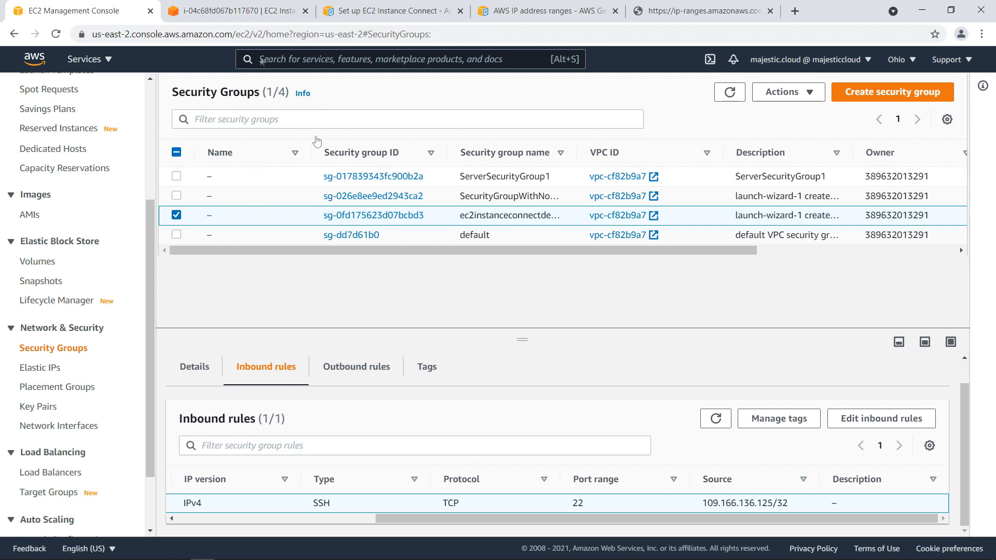
{"action": "mouse_move", "coordinate": [567, 382]}
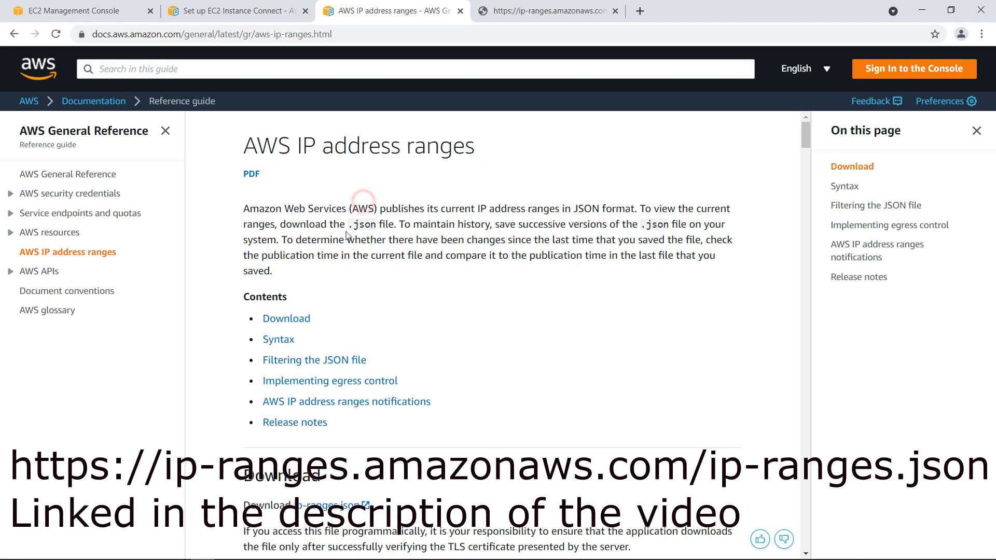
- Scroll through ip-ranges.json while searching it for the 20 INSTANCE_CONN matches
{"action": "scroll", "scroll_direction": "down", "scroll_amount": 3}
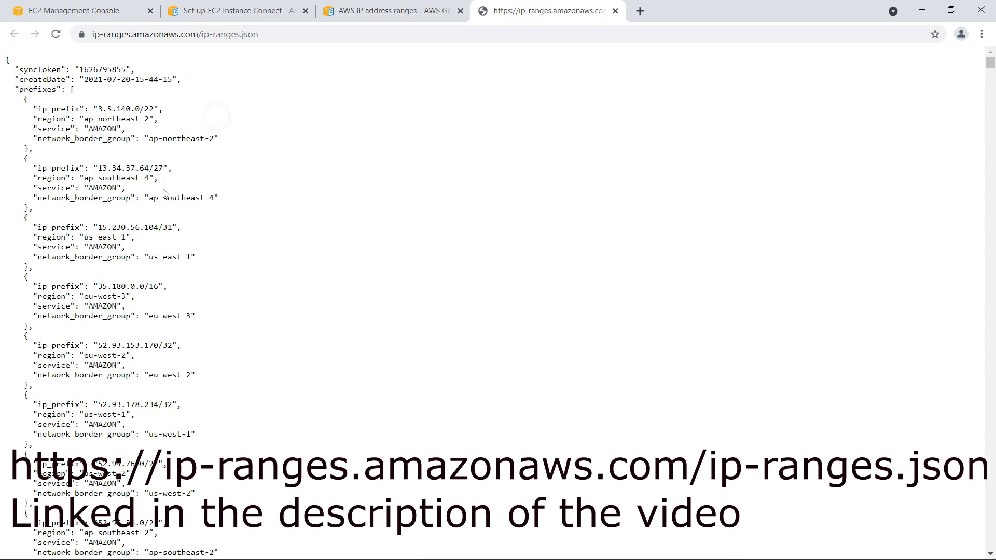
{"action": "scroll", "scroll_direction": "down", "scroll_amount": 3}
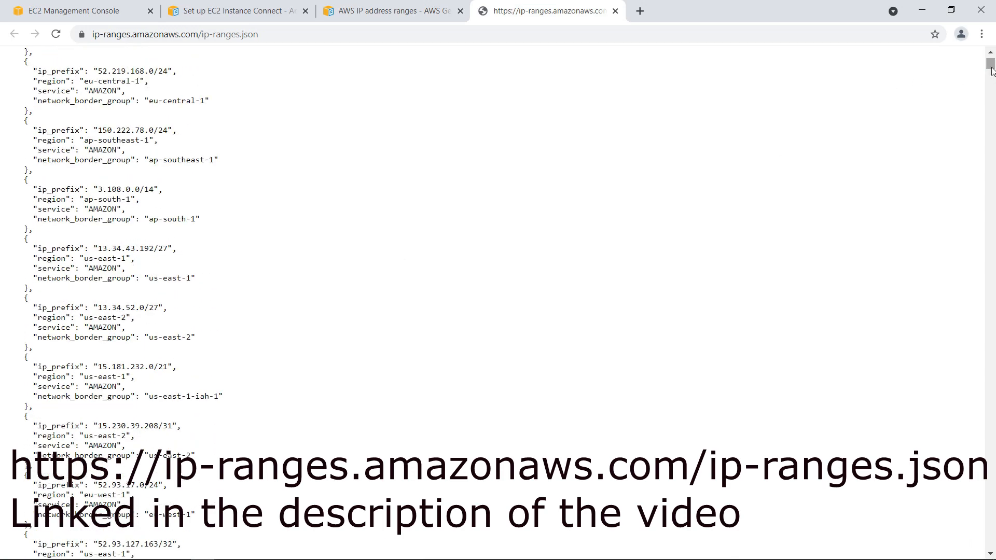
{"action": "scroll", "scroll_direction": "down", "scroll_amount": 3}
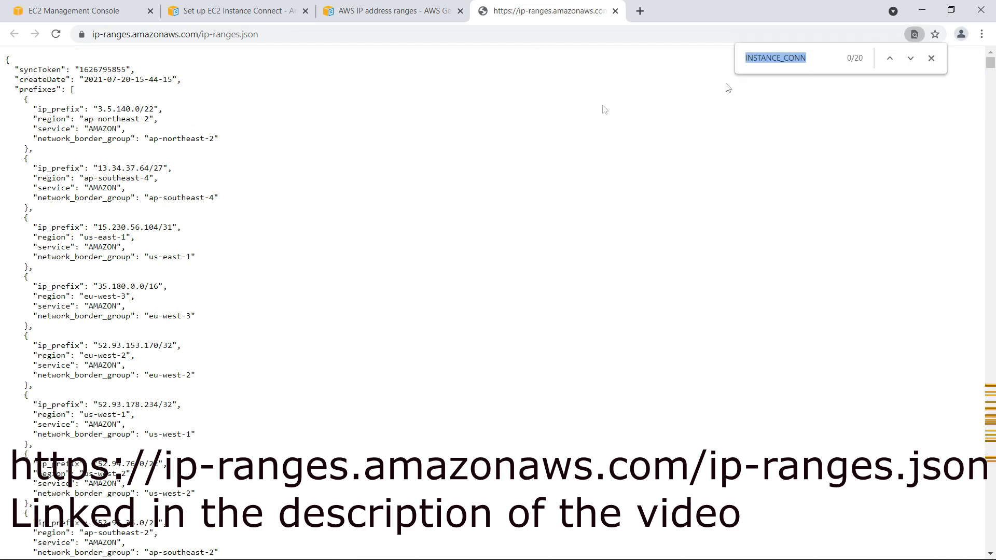
- Step through the INSTANCE_CONN search matches looking for the us-east-2 entry
{"action": "left_click", "coordinate": [910, 57]}
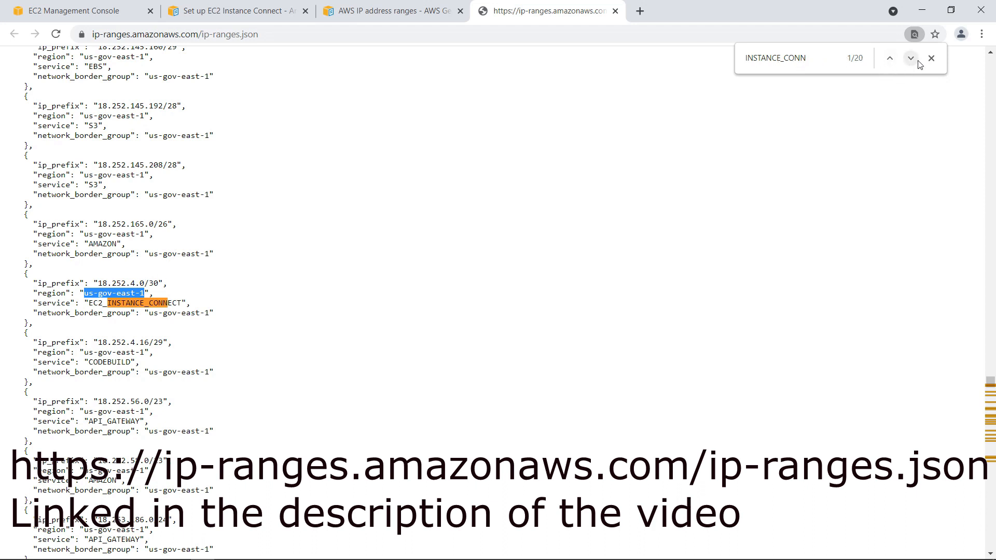
{"action": "left_click", "coordinate": [911, 57]}
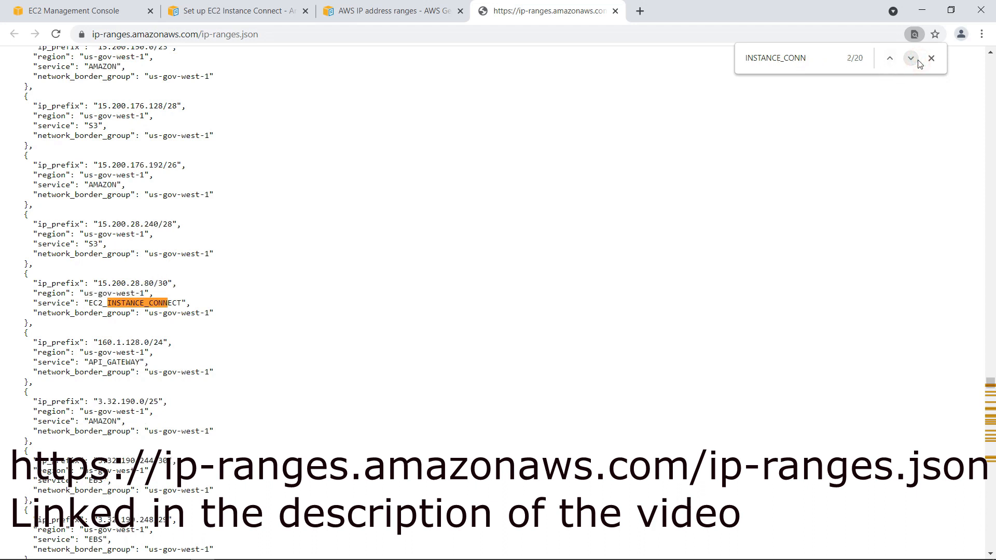
{"action": "left_click", "coordinate": [910, 58]}
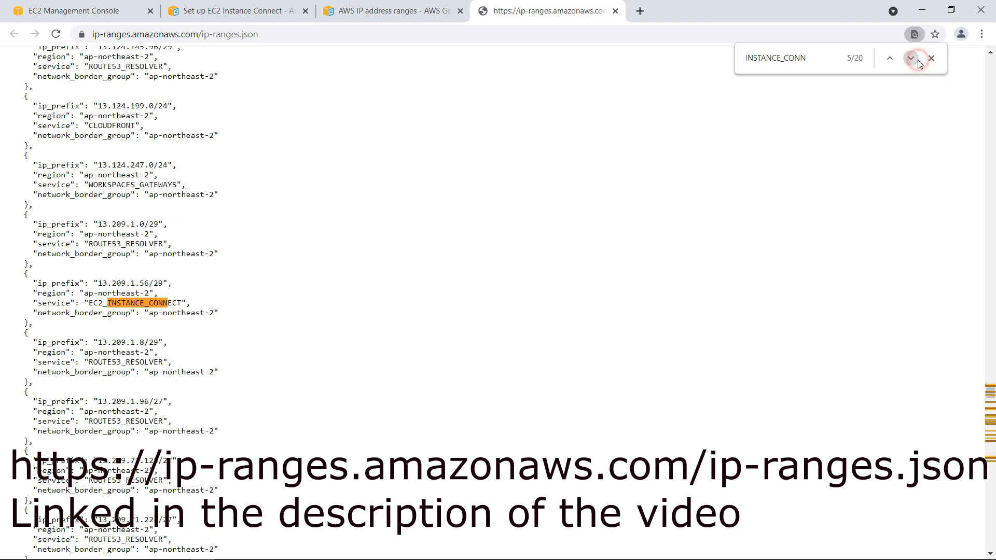
{"action": "left_click", "coordinate": [911, 57]}
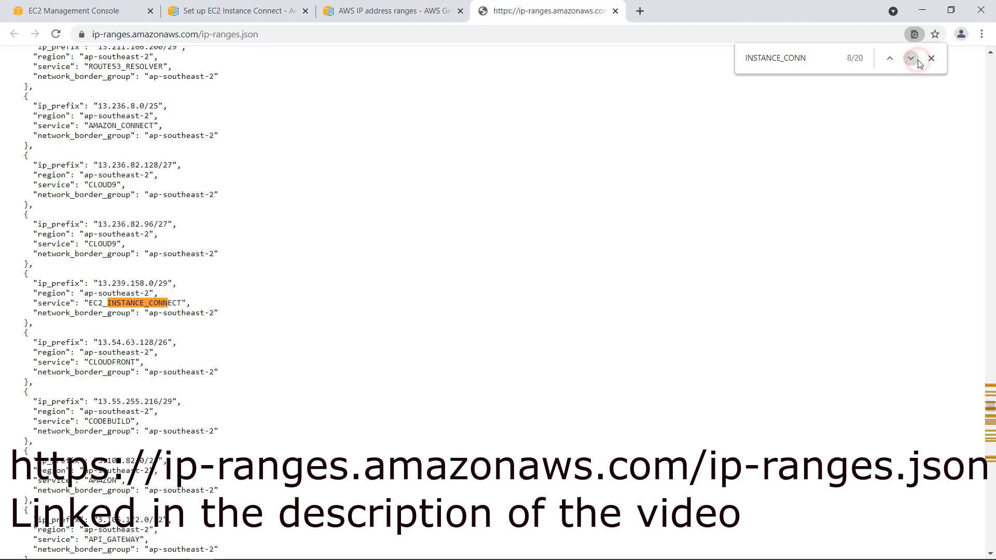
{"action": "left_click", "coordinate": [911, 57]}
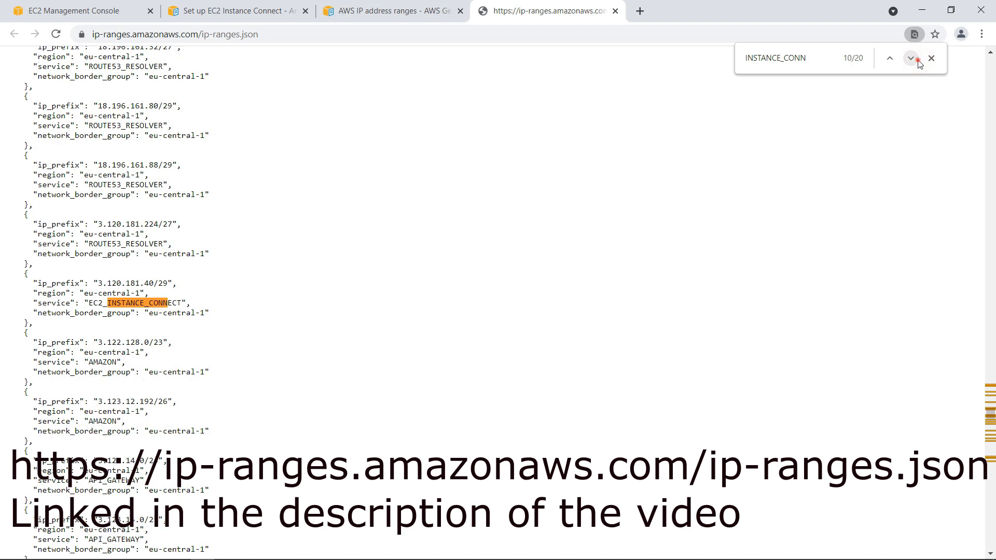
{"action": "left_click", "coordinate": [910, 58]}
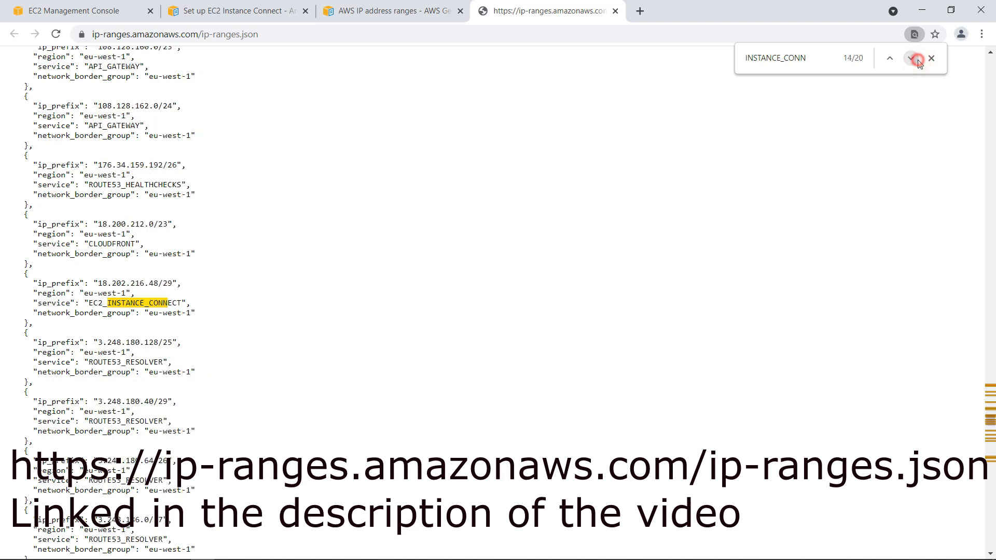
{"action": "left_click", "coordinate": [917, 58]}
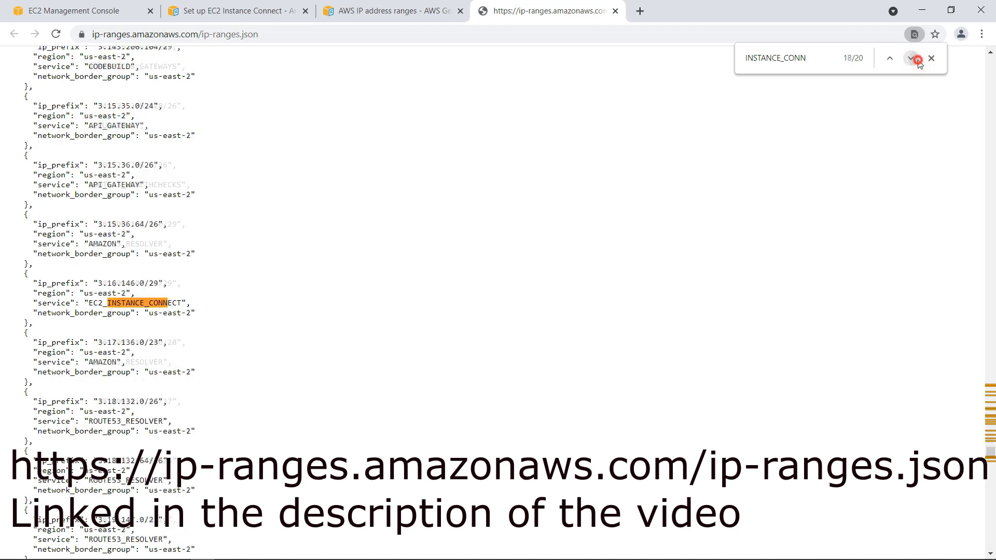
{"action": "left_click", "coordinate": [910, 58]}
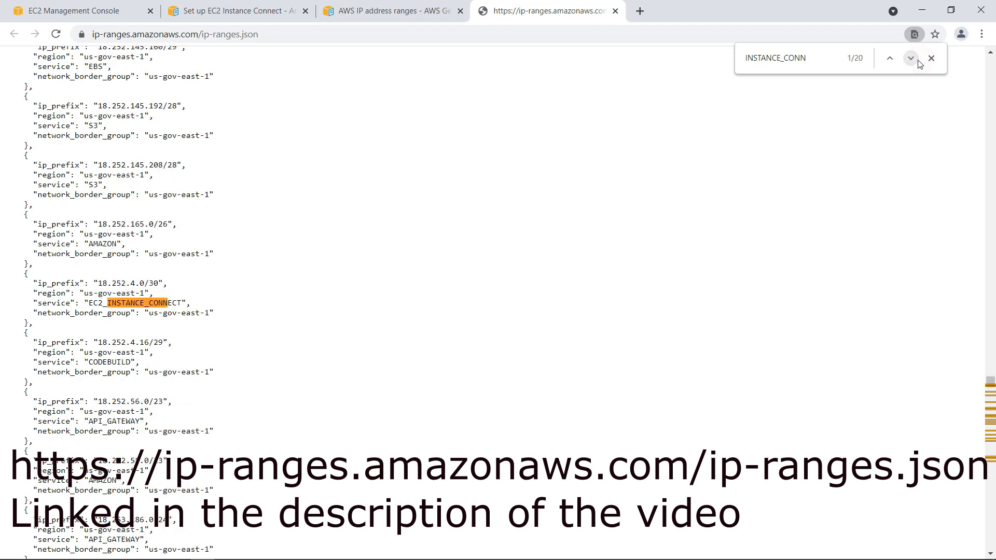
{"action": "left_click", "coordinate": [911, 58]}
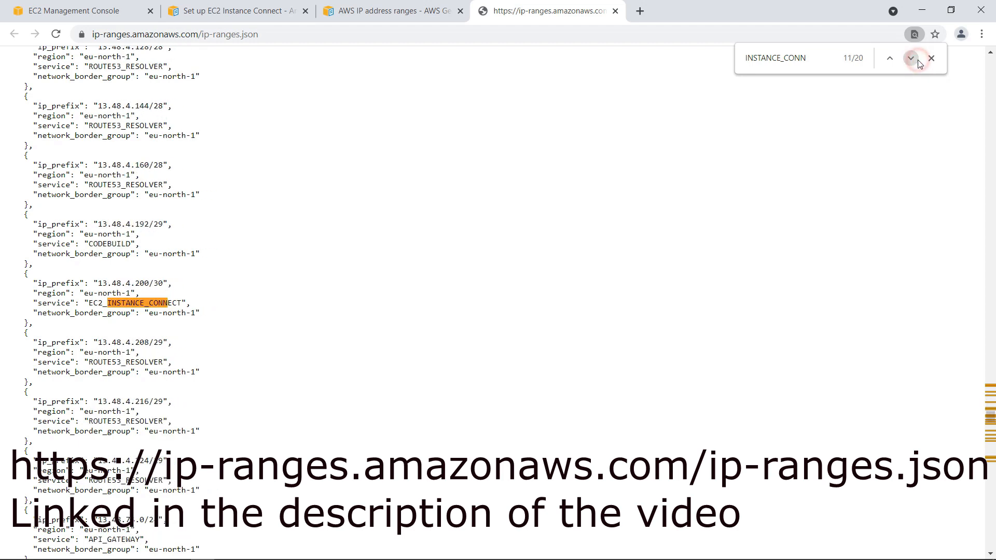
- Select the us-east-2 prefix 3.16.146.0/29 and return to the EC2 console
{"action": "left_click", "coordinate": [911, 58]}
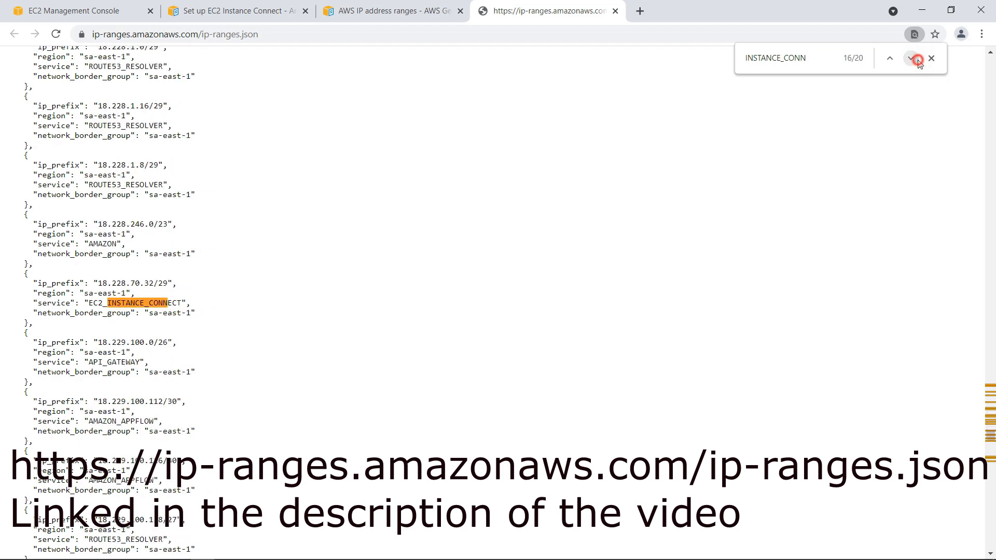
{"action": "left_click", "coordinate": [912, 58]}
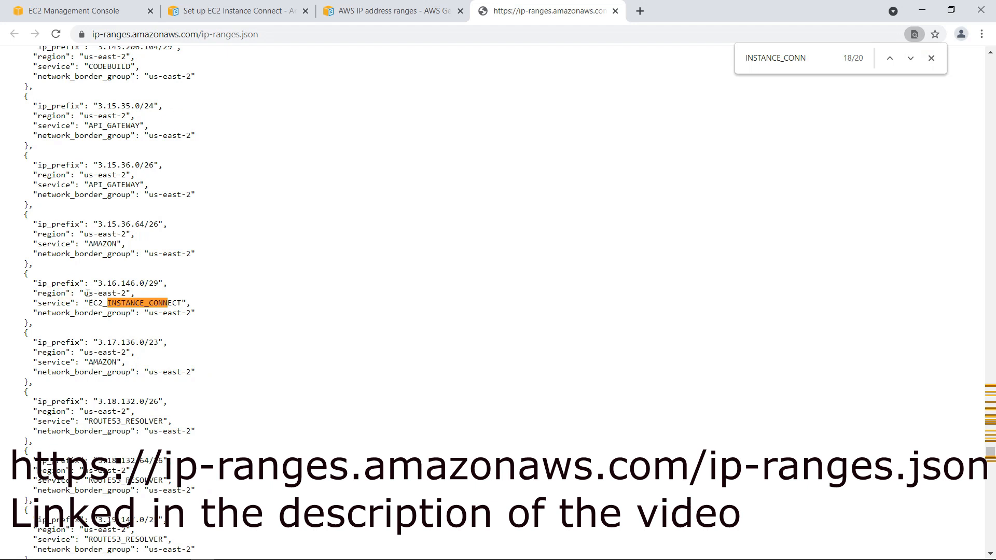
{"action": "double_click", "coordinate": [127, 283]}
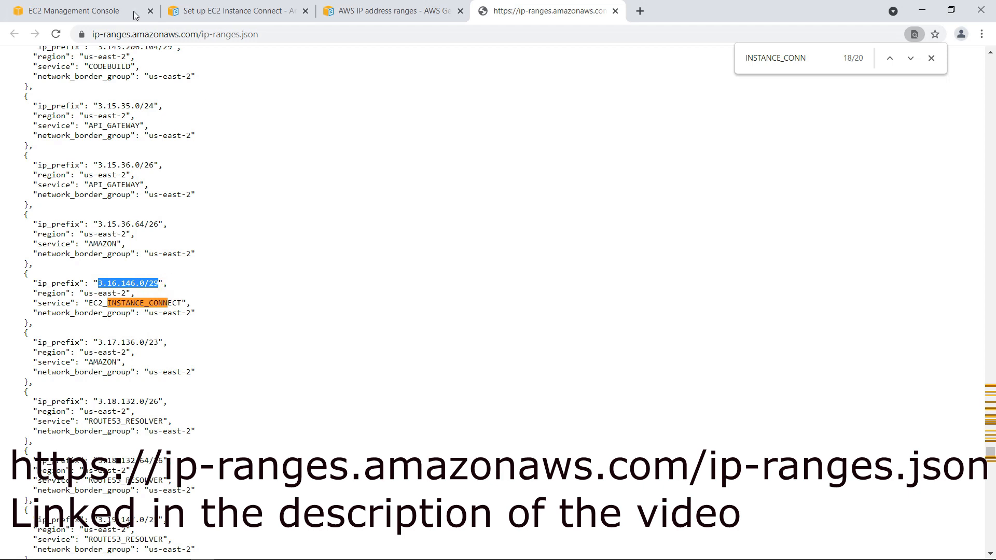
{"action": "left_click", "coordinate": [70, 10]}
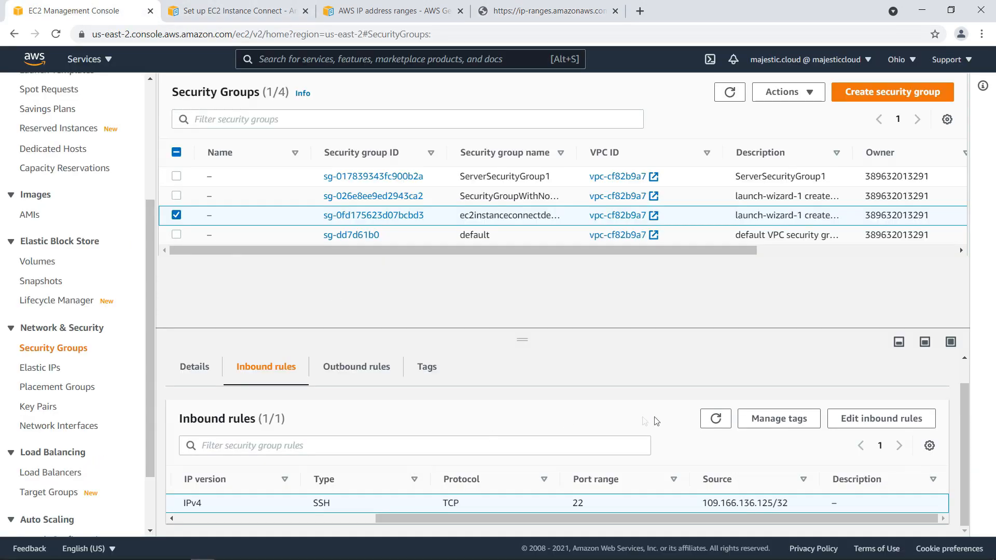
- Change the SSH inbound rule's source to 3.16.146.0/29 and save the rules
{"action": "left_click", "coordinate": [880, 419]}
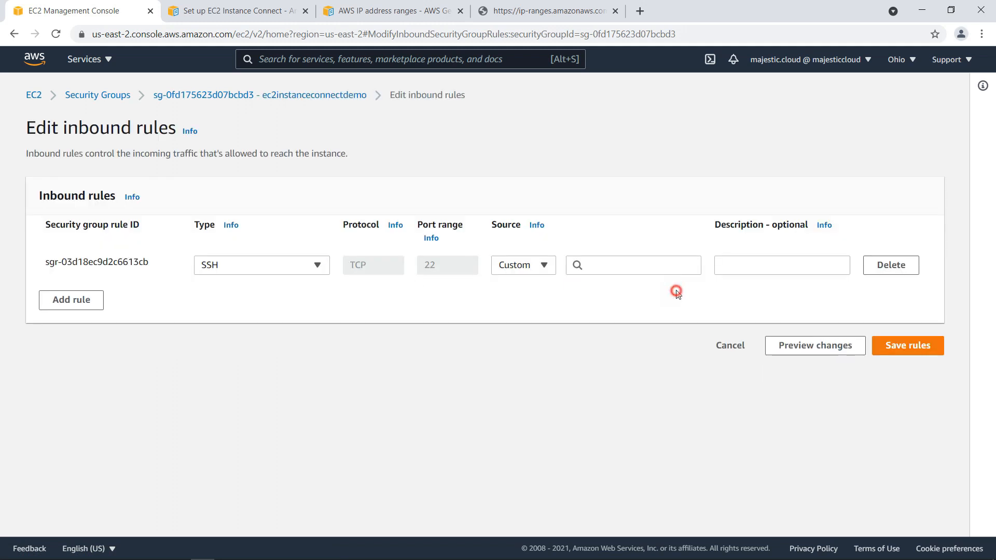
{"action": "left_click", "coordinate": [633, 265]}
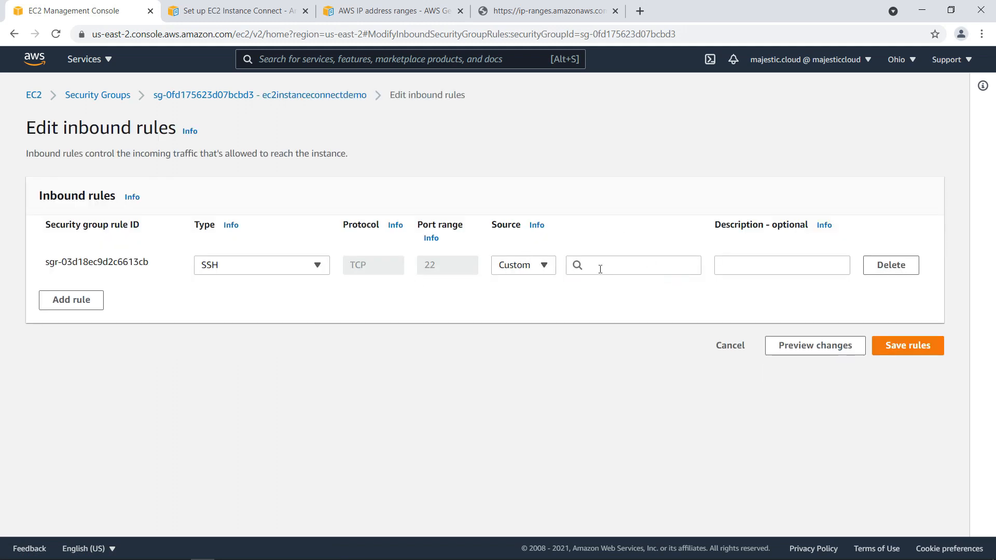
{"action": "type", "text": "3.16.146.0/29"}
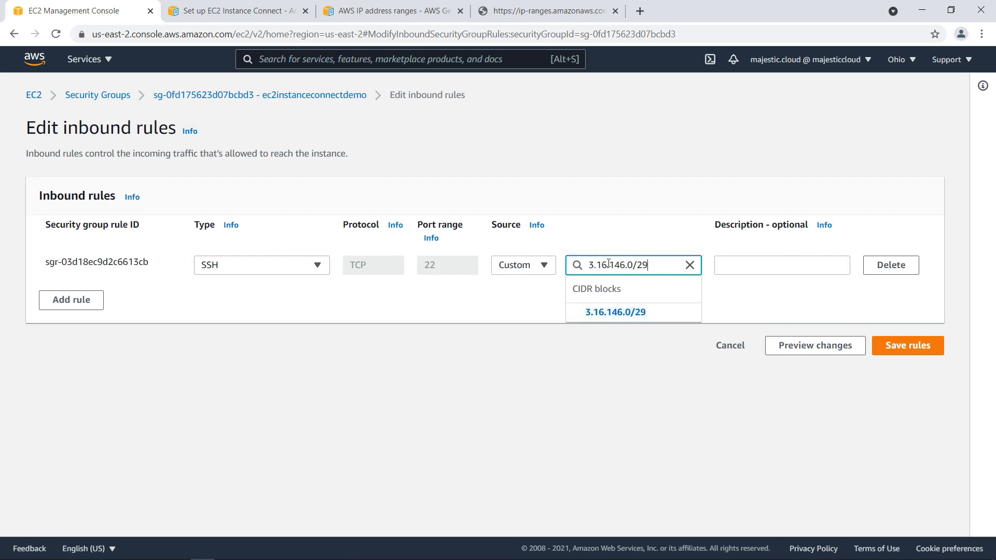
{"action": "left_click", "coordinate": [614, 311]}
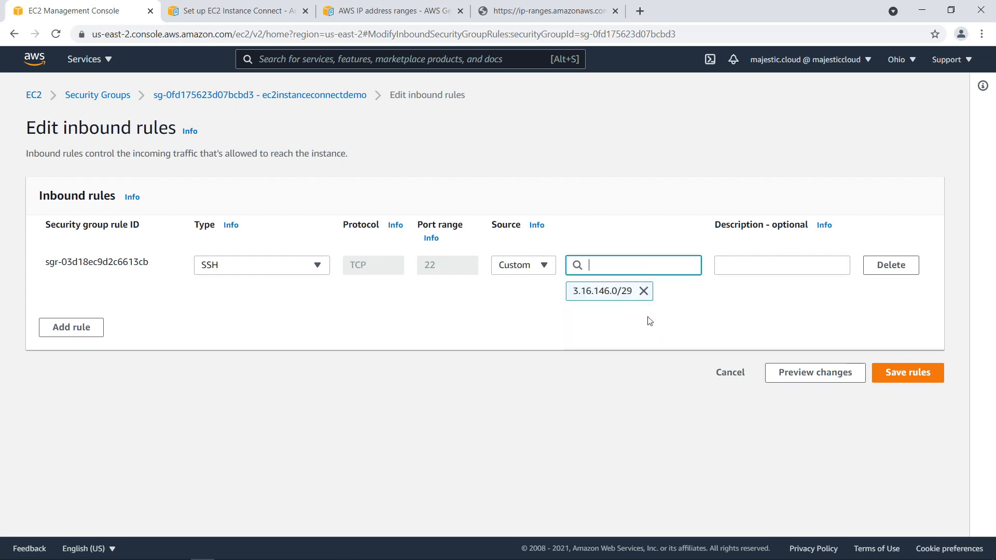
{"action": "left_click", "coordinate": [908, 373]}
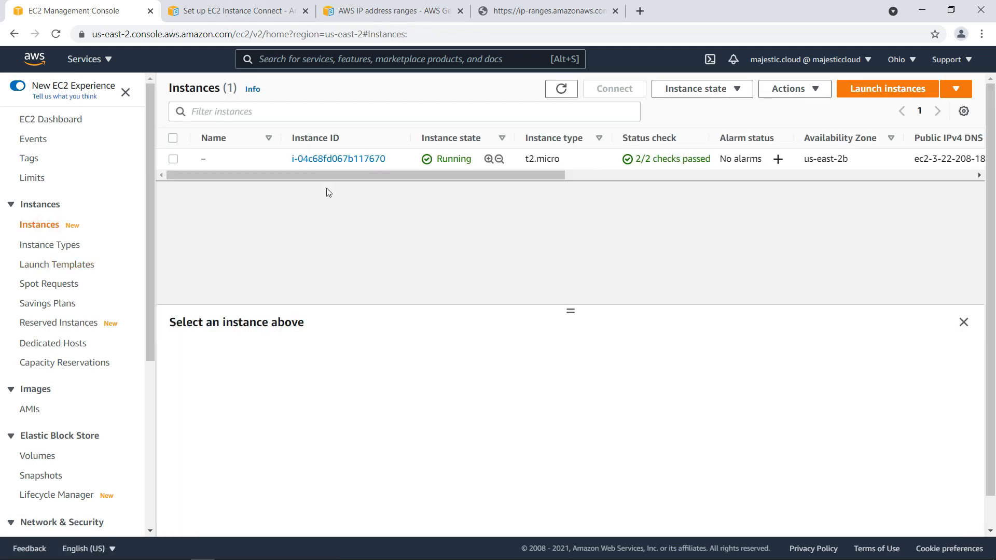
- Connect to the running instance through EC2 Instance Connect as ec2-user
{"action": "left_click", "coordinate": [173, 159]}
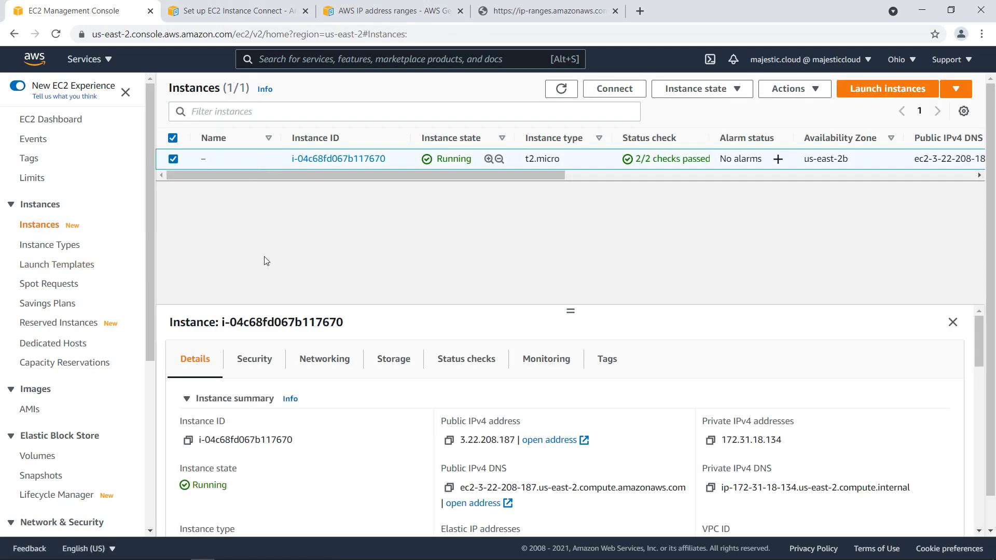
{"action": "left_click", "coordinate": [613, 88]}
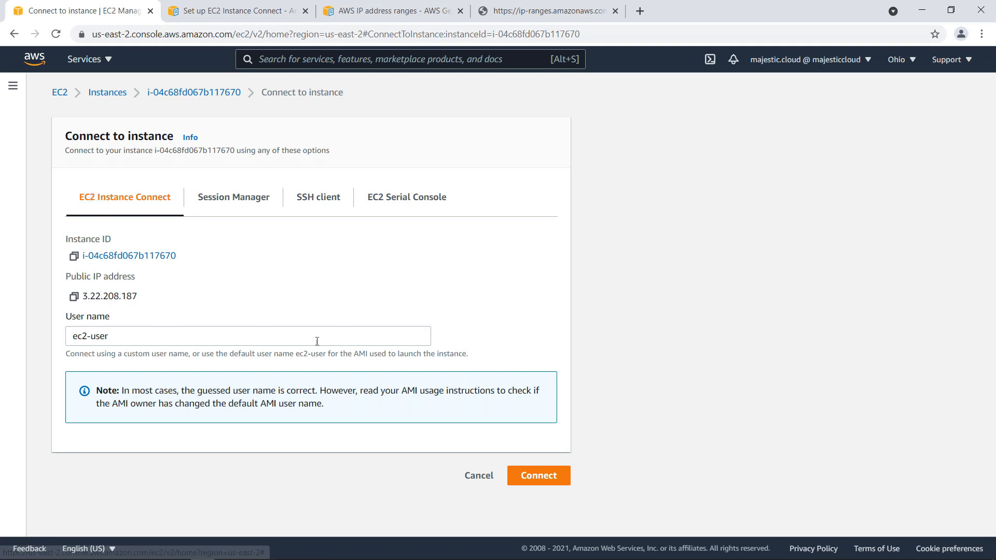
{"action": "left_click", "coordinate": [538, 476]}
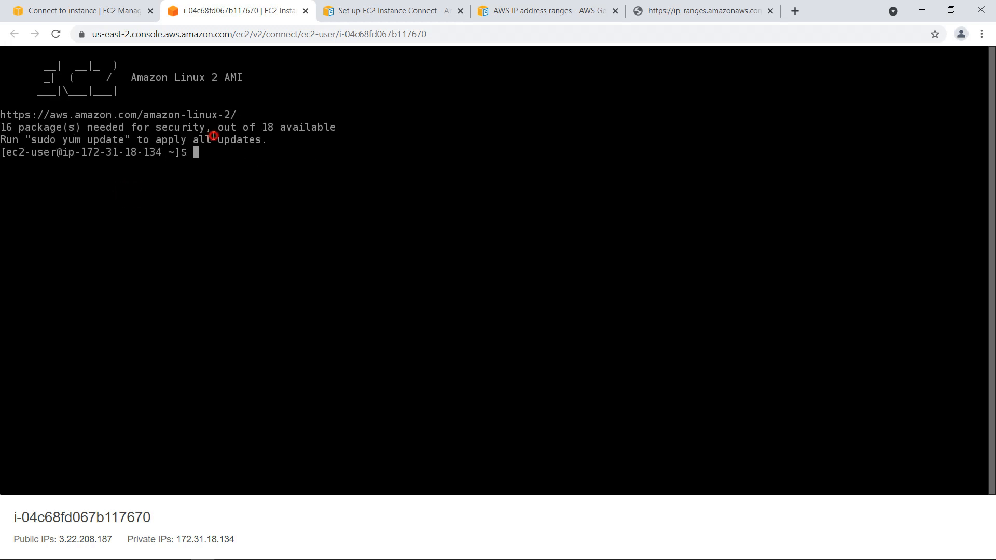
{"action": "mouse_move", "coordinate": [238, 152]}
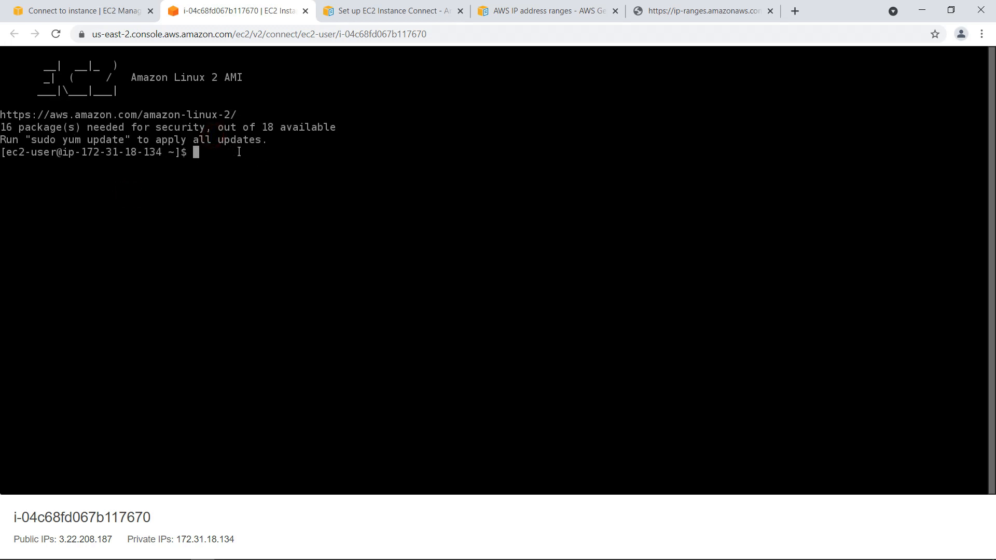
- Run sudo yum update, confirm with y until Complete!, then return to the setup guide
{"action": "type", "text": "yum"}
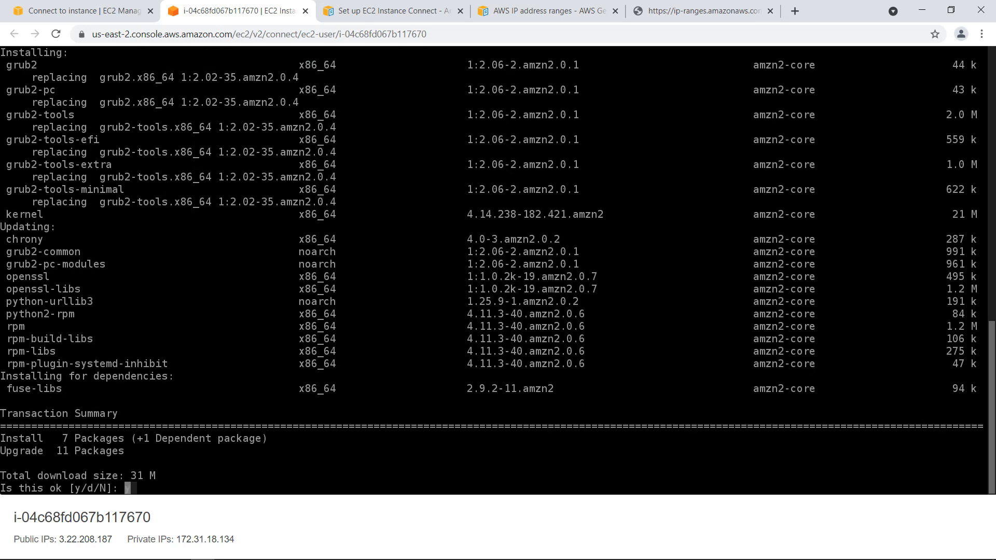
{"action": "type", "text": "y"}
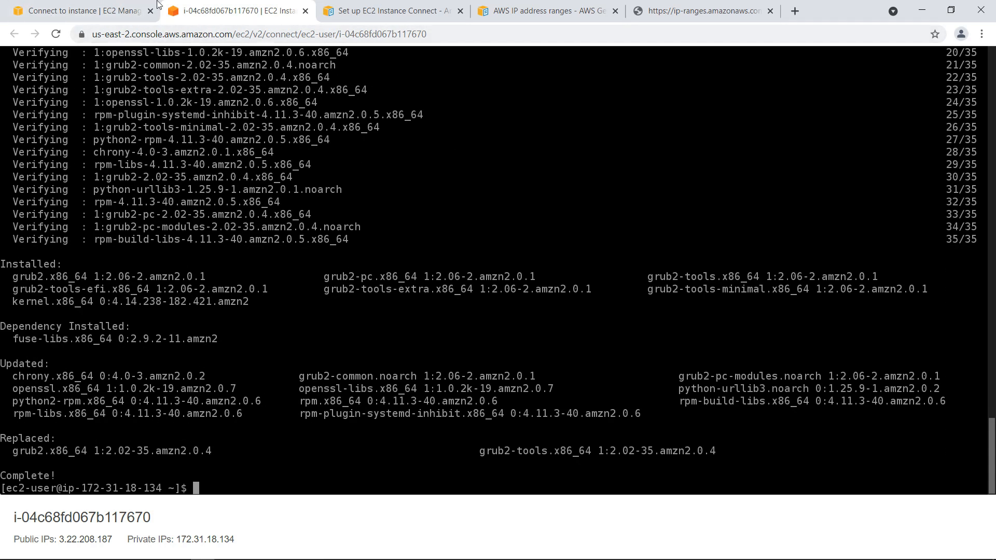
{"action": "left_click", "coordinate": [387, 11]}
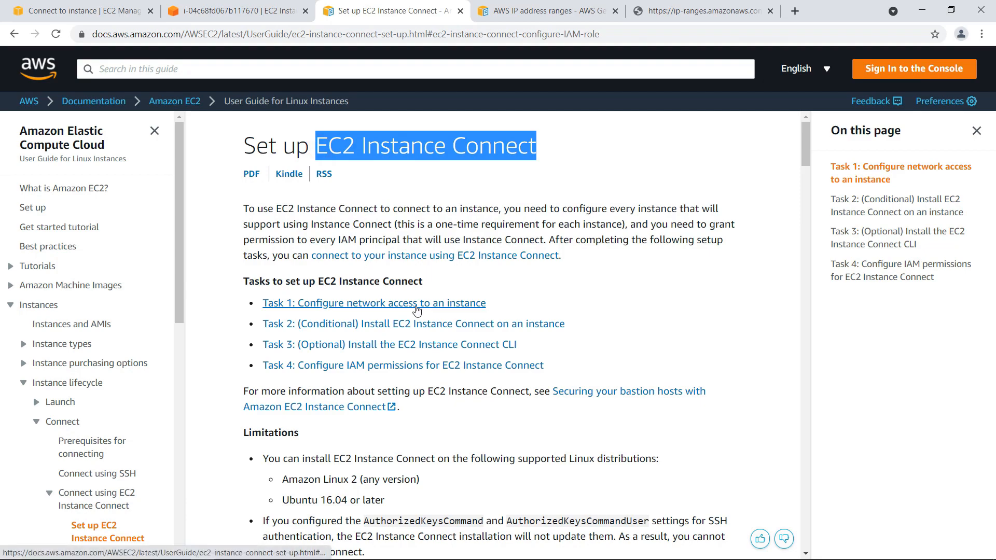
- Scroll through the EC2 Instance Connect setup tasks in the documentation
{"action": "scroll", "scroll_direction": "down", "scroll_amount": 3}
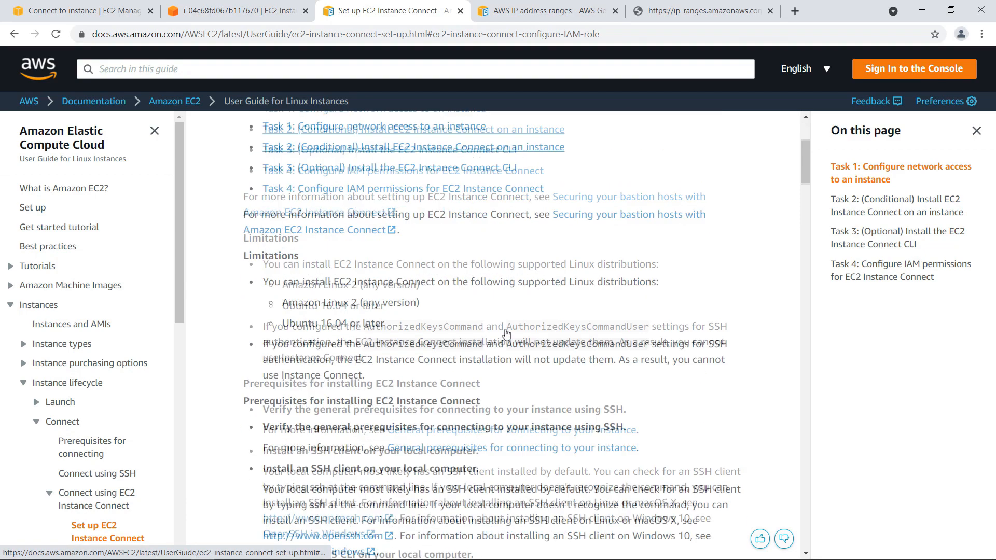
{"action": "scroll", "scroll_direction": "down", "scroll_amount": 3}
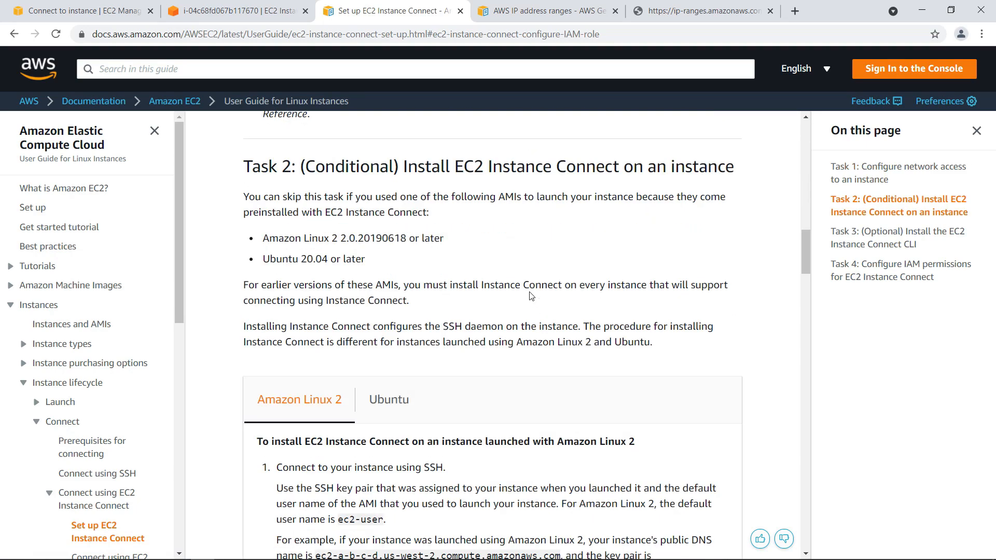
{"action": "scroll", "scroll_direction": "down", "scroll_amount": 3}
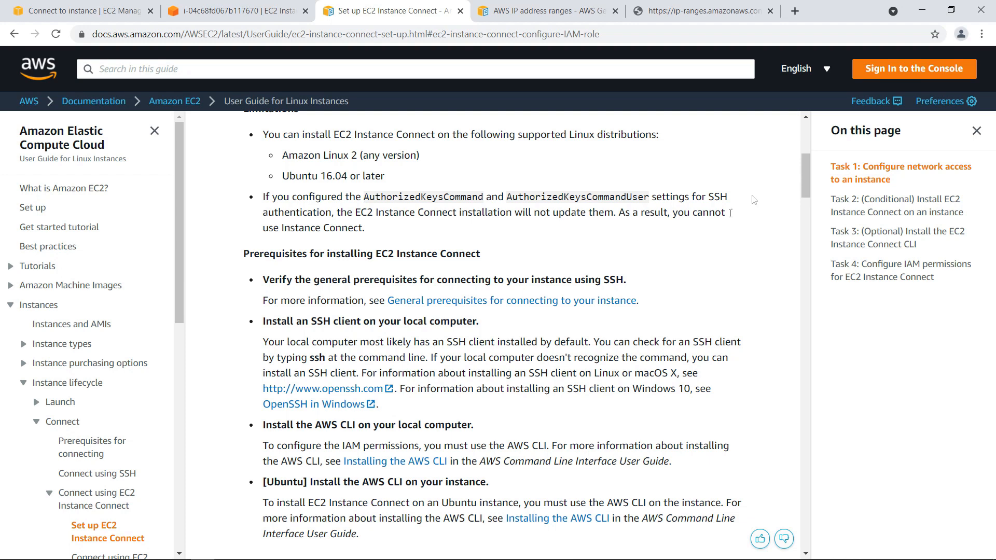
{"action": "mouse_move", "coordinate": [735, 226]}
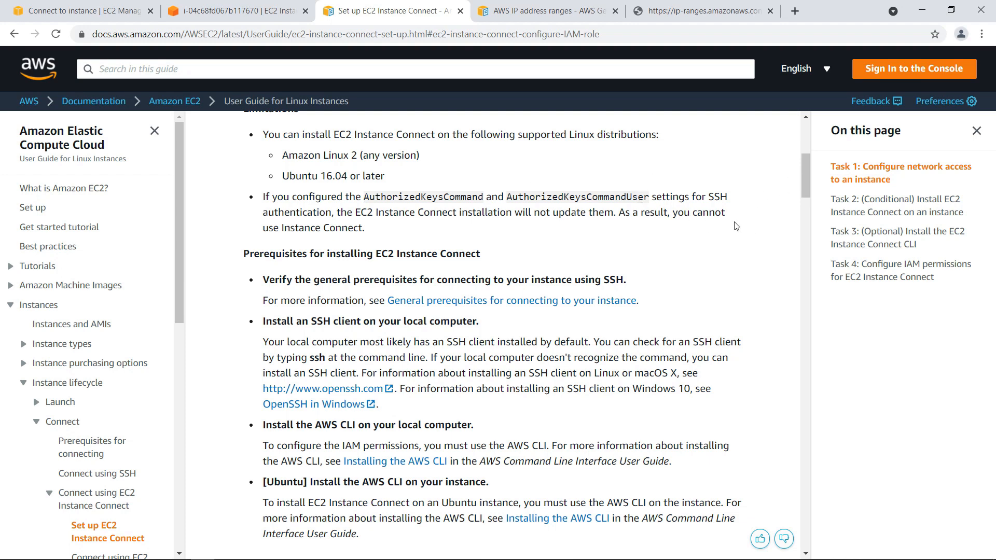
{"action": "scroll", "scroll_direction": "down", "scroll_amount": 3}
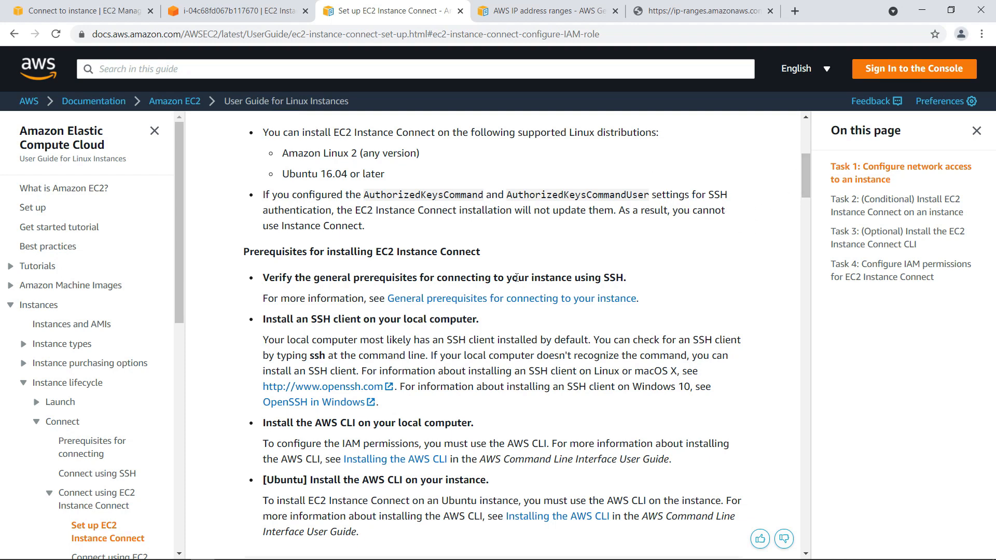
{"action": "scroll", "scroll_direction": "down", "scroll_amount": 3}
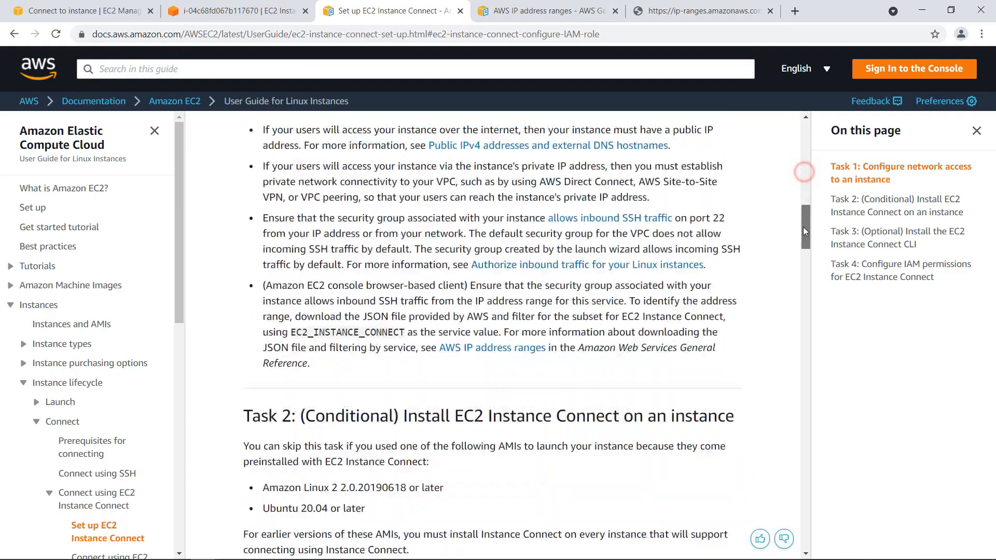
- Highlight the Task 4 'Configure IAM permissions' heading, glance at the console, and return
{"action": "scroll", "scroll_direction": "down", "scroll_amount": 3}
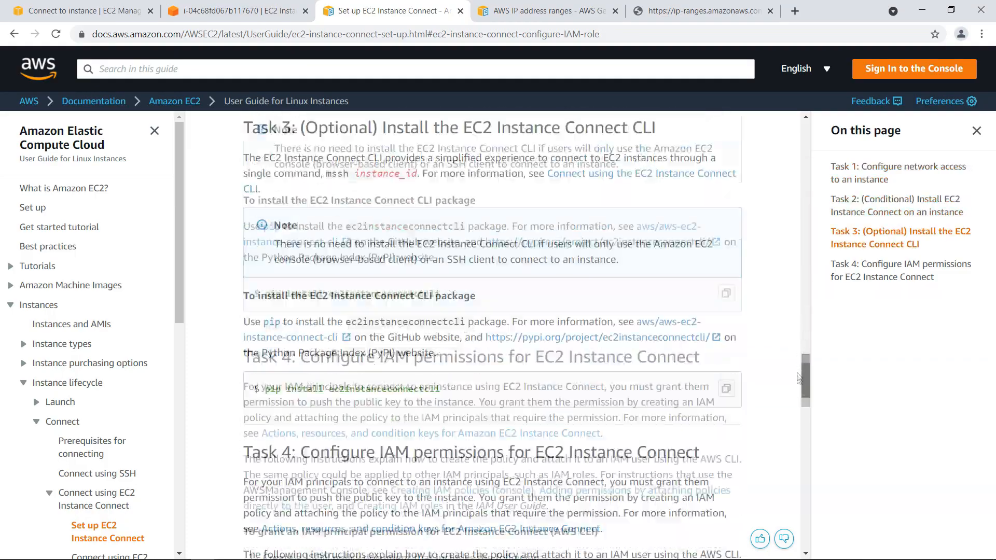
{"action": "scroll", "scroll_direction": "down", "scroll_amount": 3}
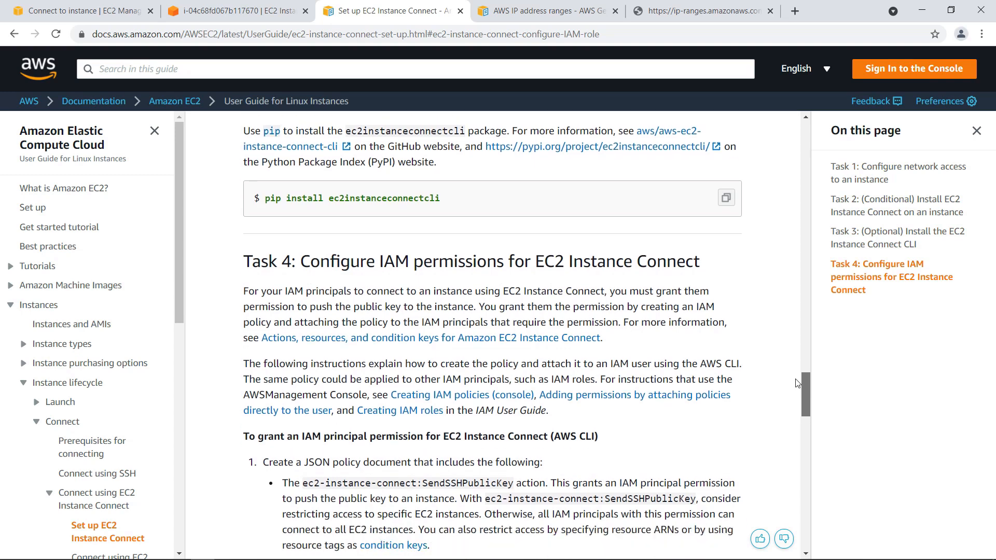
{"action": "left_click_drag", "start_coordinate": [301, 261], "coordinate": [430, 291]}
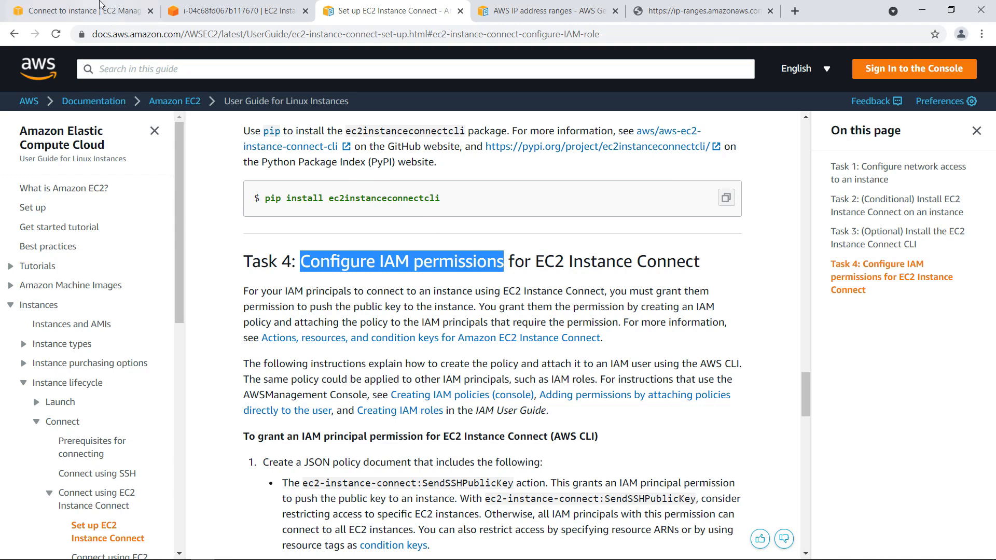
{"action": "left_click", "coordinate": [76, 11]}
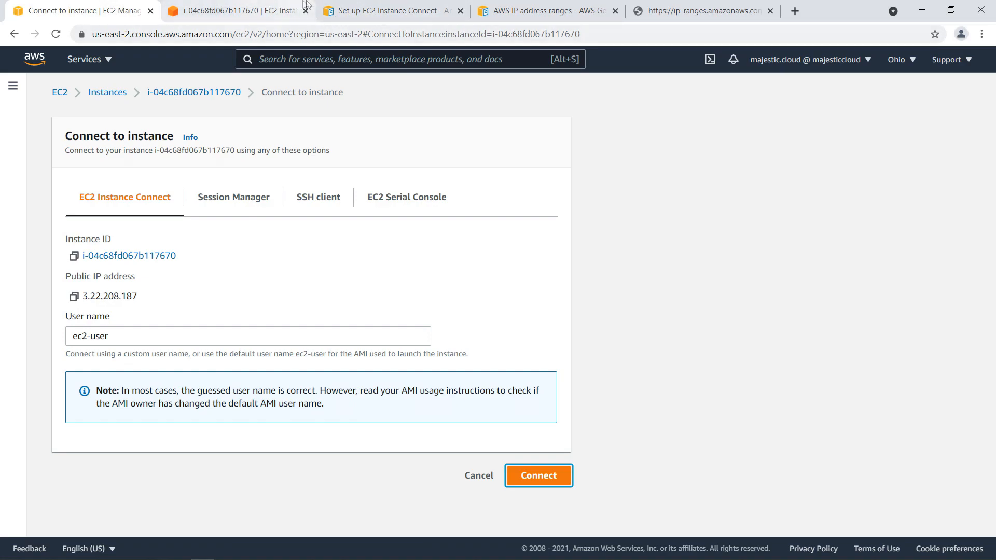
{"action": "left_click", "coordinate": [390, 11]}
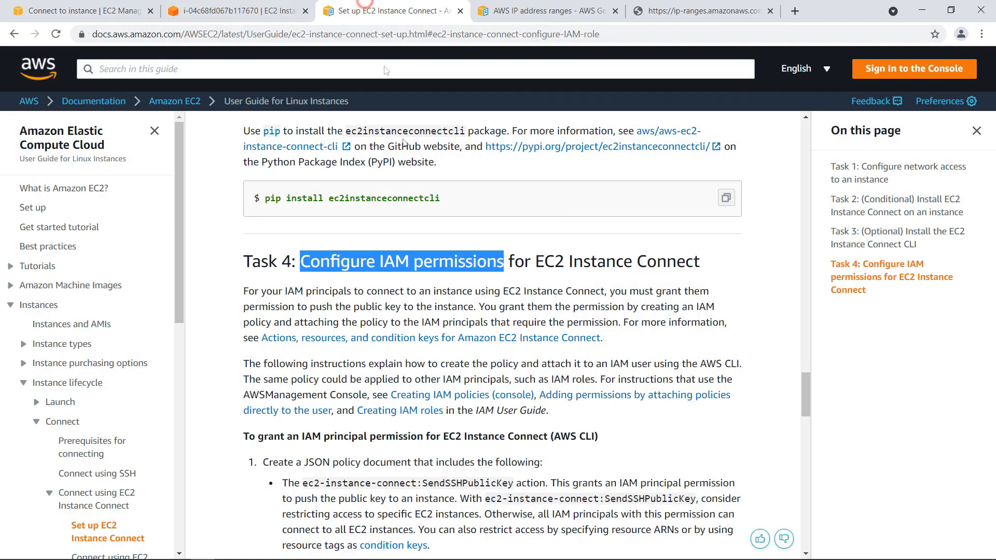
- Highlight the ec2-instance-connect:SendSSHPublicKey action in the example IAM policy
{"action": "scroll", "scroll_direction": "down", "scroll_amount": 3}
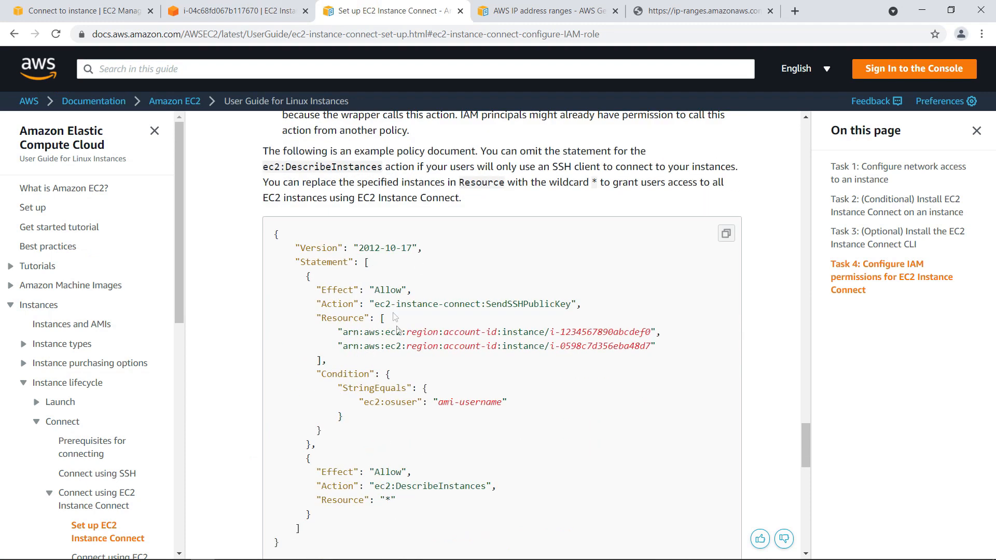
{"action": "double_click", "coordinate": [382, 304]}
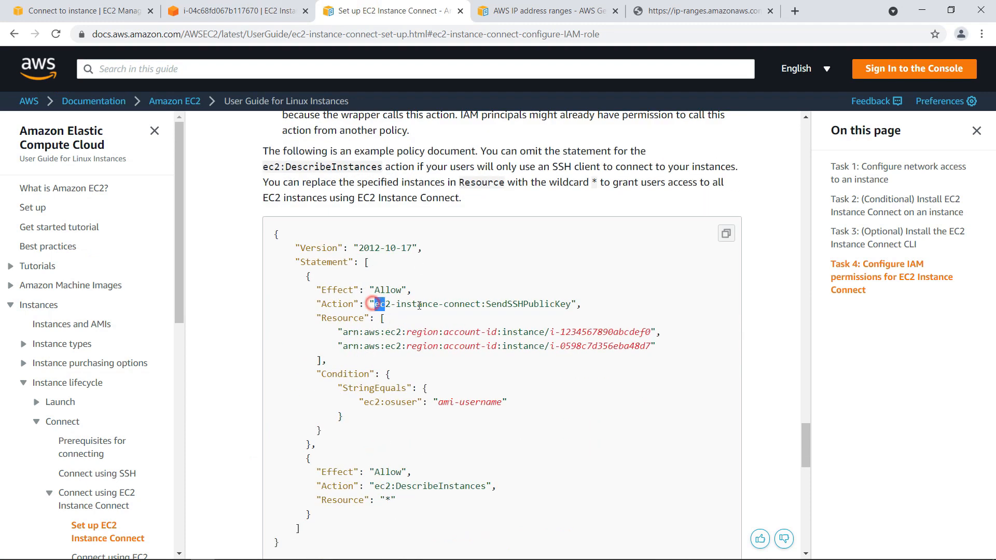
{"action": "left_click_drag", "start_coordinate": [378, 304], "coordinate": [555, 304]}
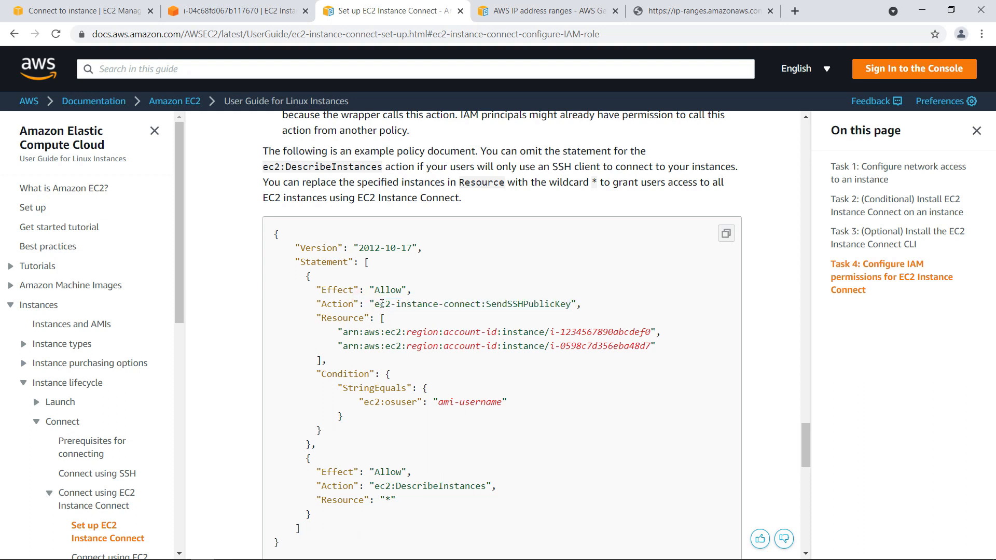
{"action": "left_click_drag", "start_coordinate": [374, 303], "coordinate": [509, 304]}
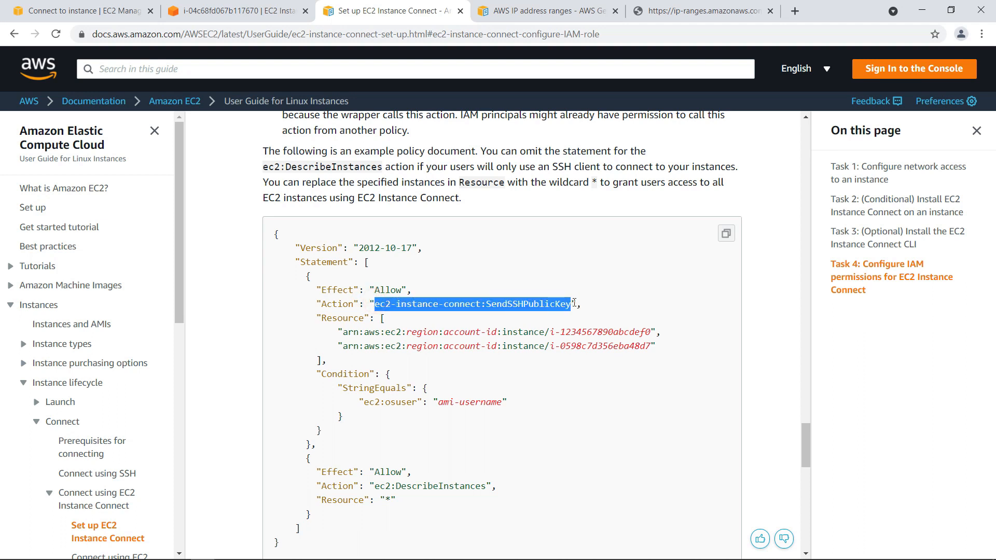
{"action": "mouse_move", "coordinate": [493, 275]}
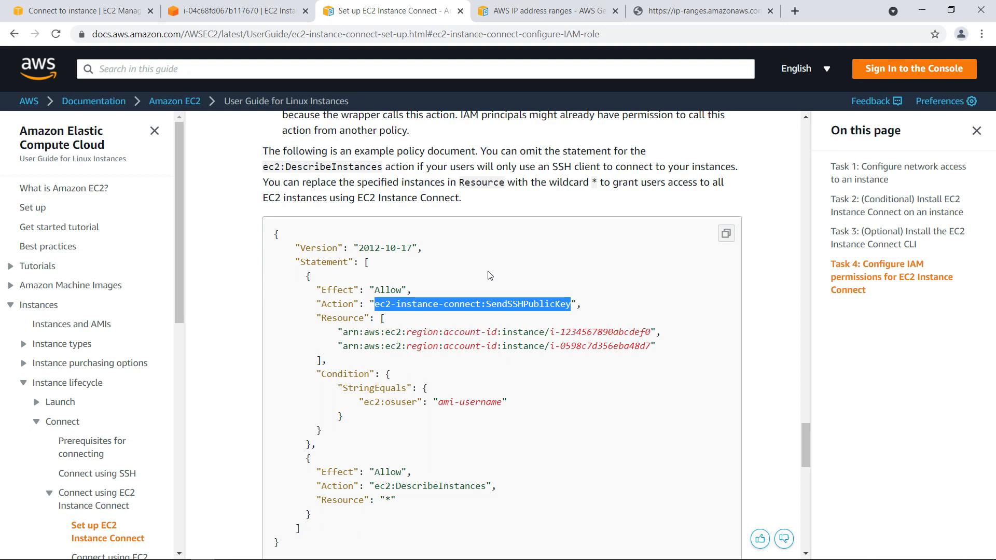
{"action": "scroll", "scroll_direction": "down", "scroll_amount": 3}
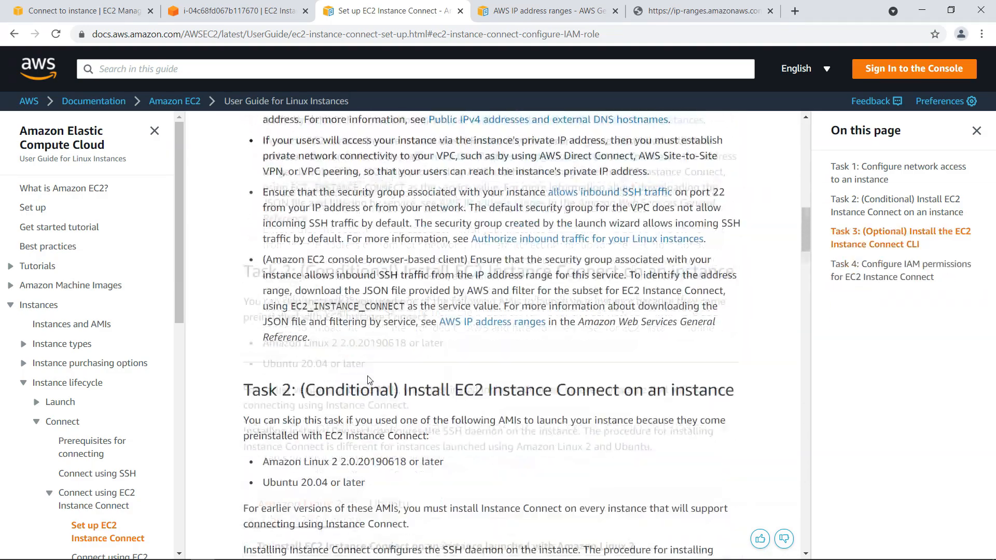
- Check the open instance terminal session from the Connect to instance page
{"action": "left_click", "coordinate": [76, 11]}
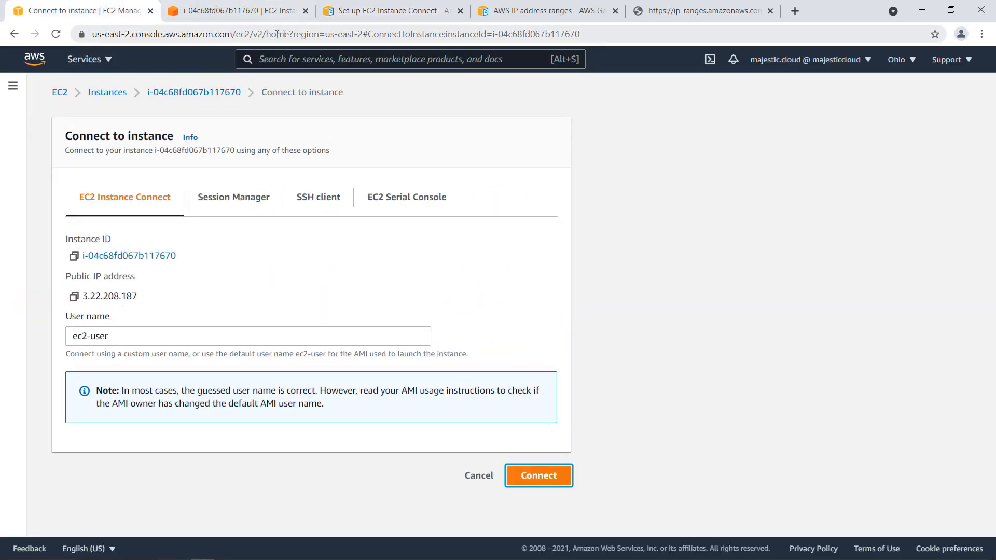
{"action": "left_click", "coordinate": [537, 475]}
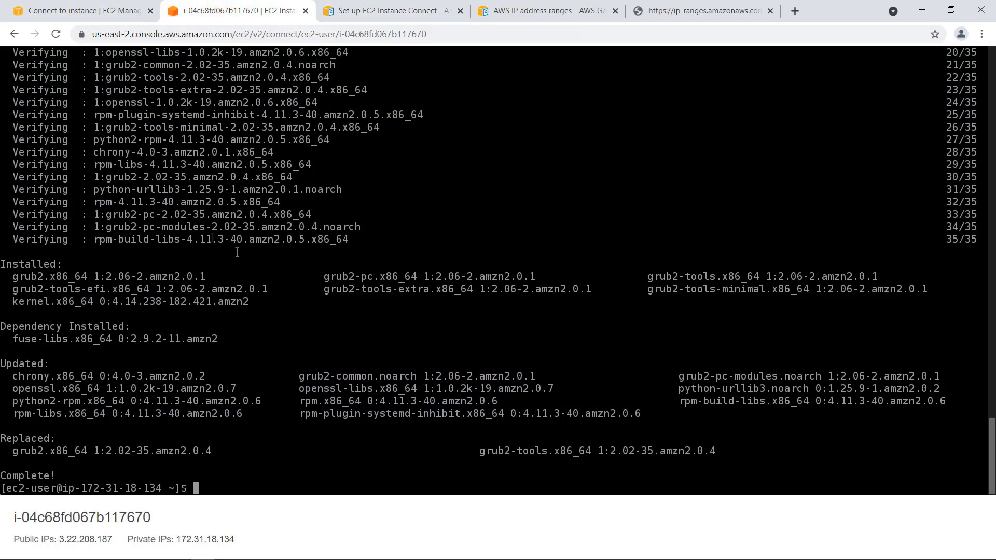
{"action": "left_click", "coordinate": [79, 11]}
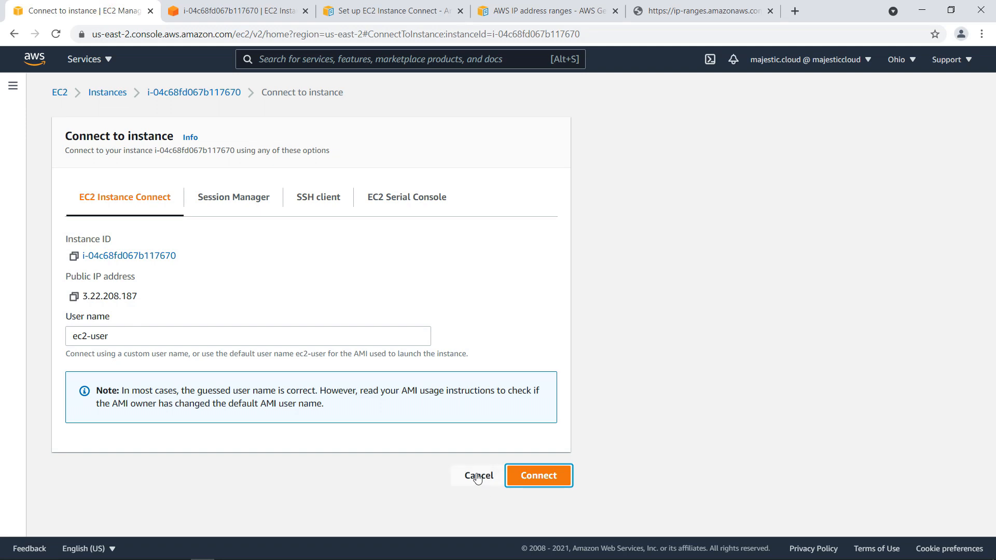
- Cancel the connect page, view ip-ranges.json, and return to the instances list
{"action": "left_click", "coordinate": [478, 475]}
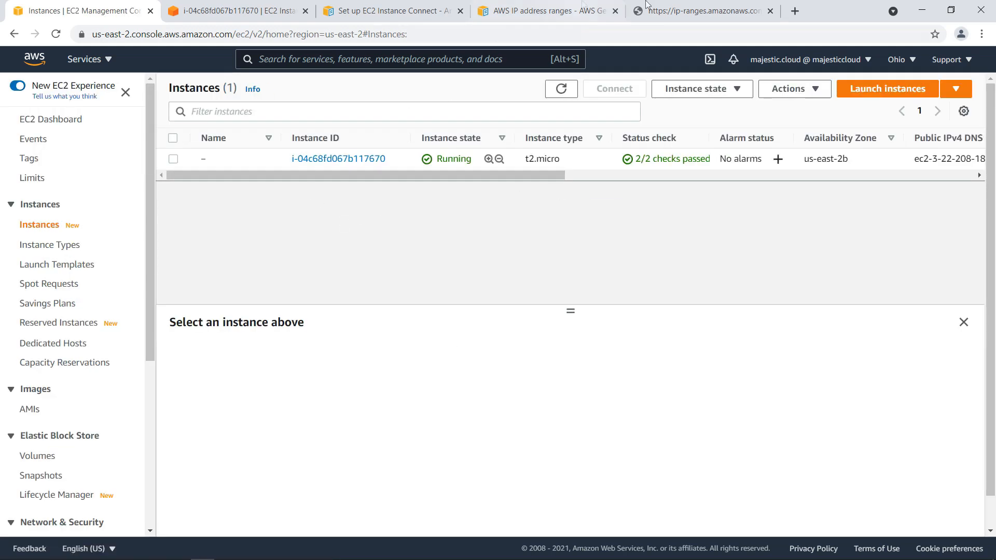
{"action": "left_click", "coordinate": [702, 11]}
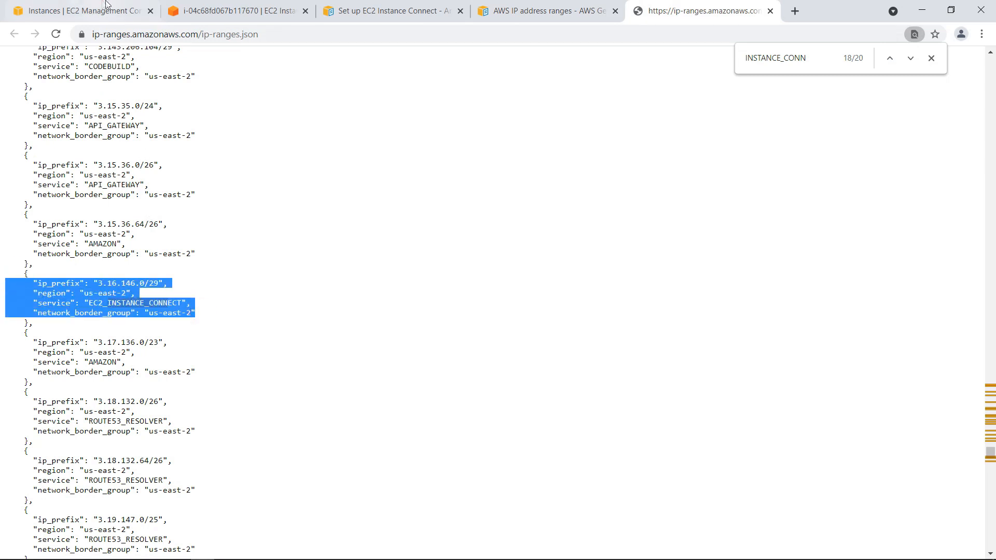
{"action": "left_click", "coordinate": [77, 11]}
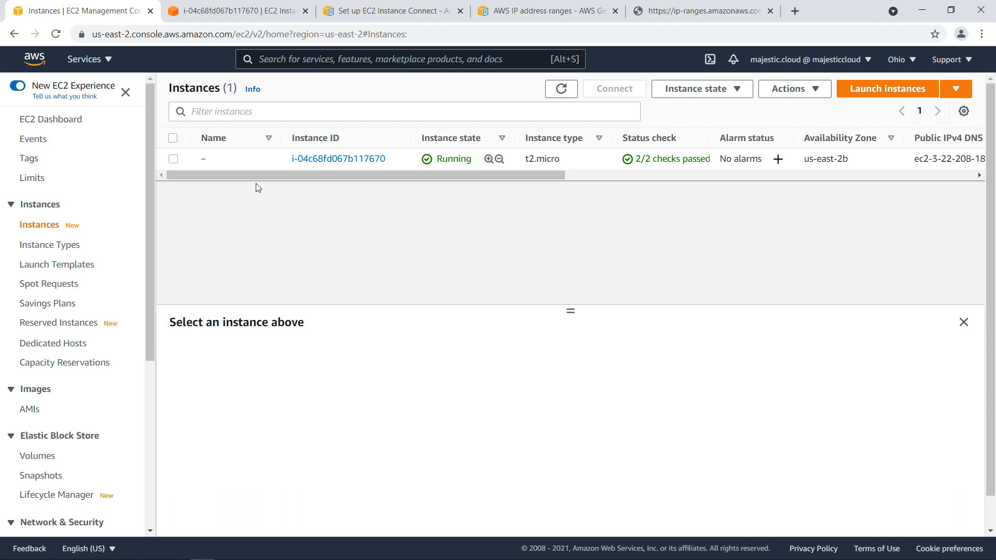
{"action": "mouse_move", "coordinate": [356, 232]}
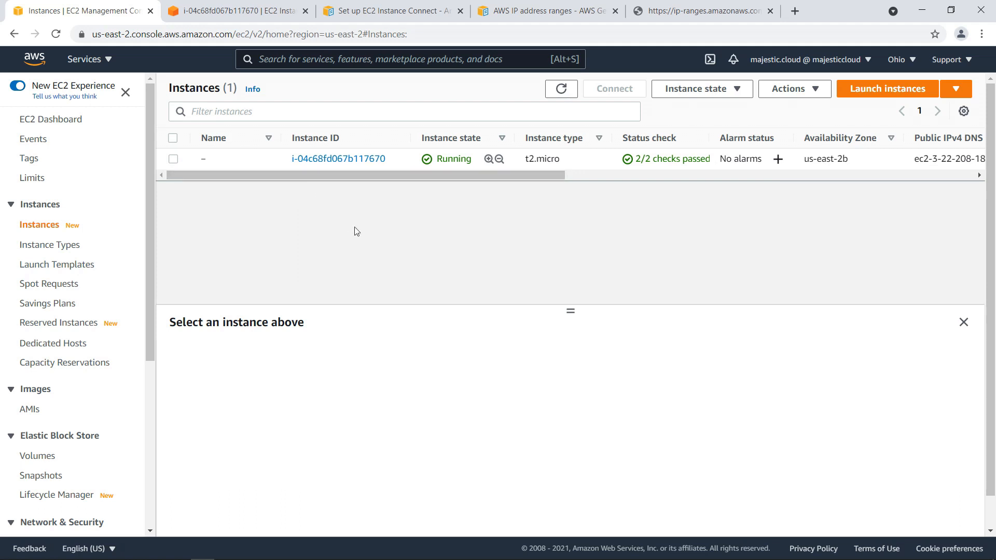